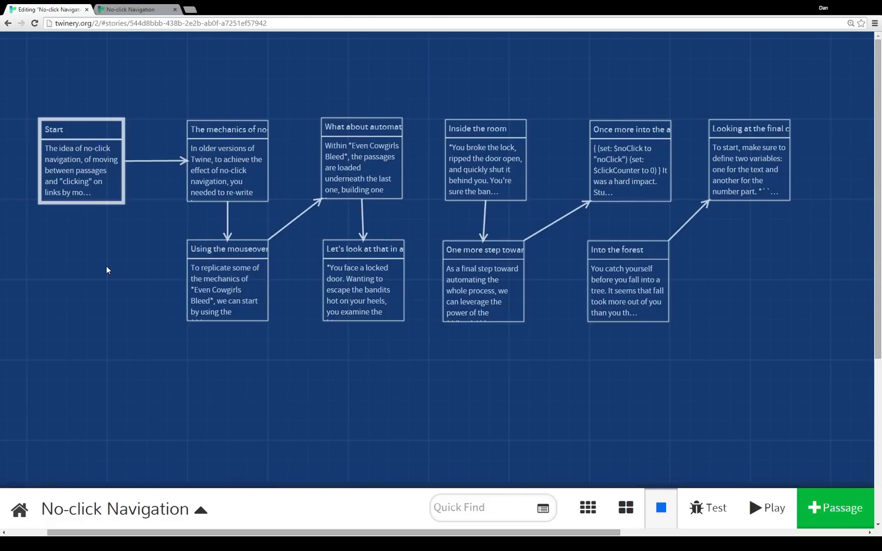
Play the No-click Navigation story from its Start passage.
left_click(771, 508)
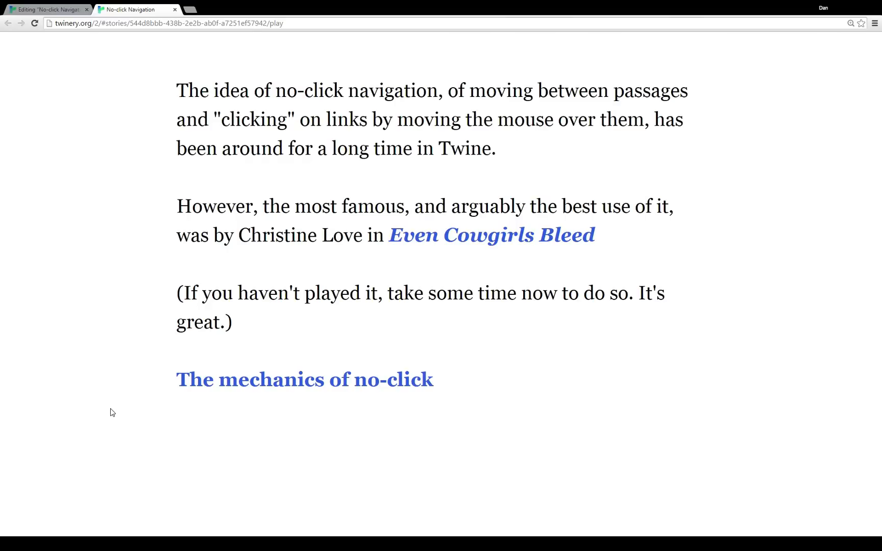
mouse_move(212, 383)
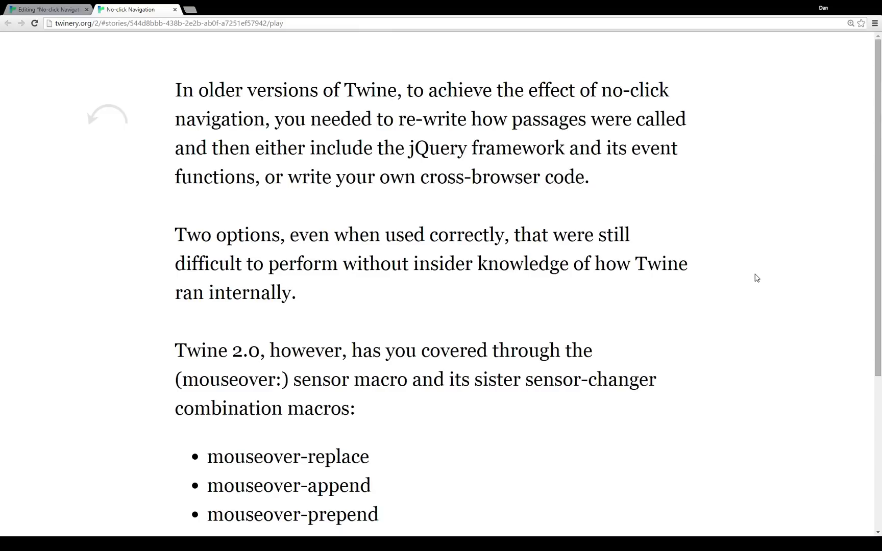
Scroll down to the list of mouseover and mouseout macros and the next link.
scroll("down", 3)
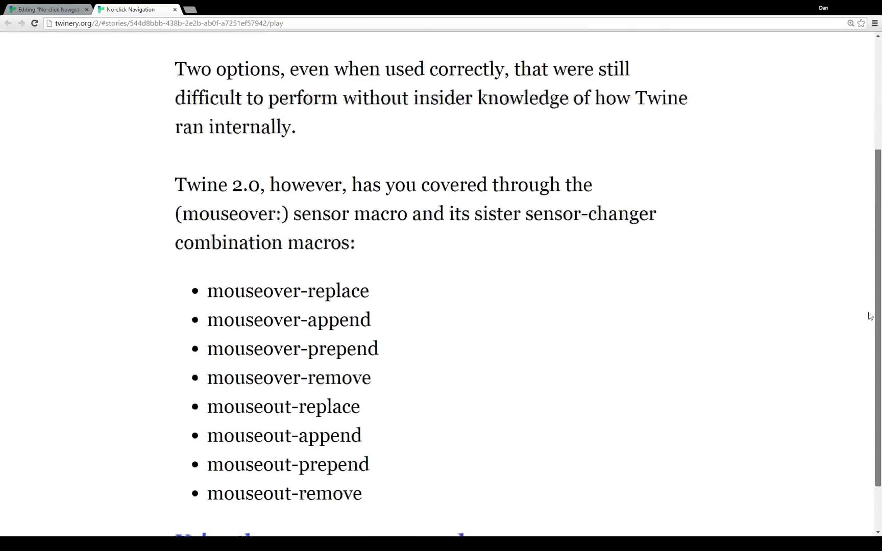
scroll("down", 3)
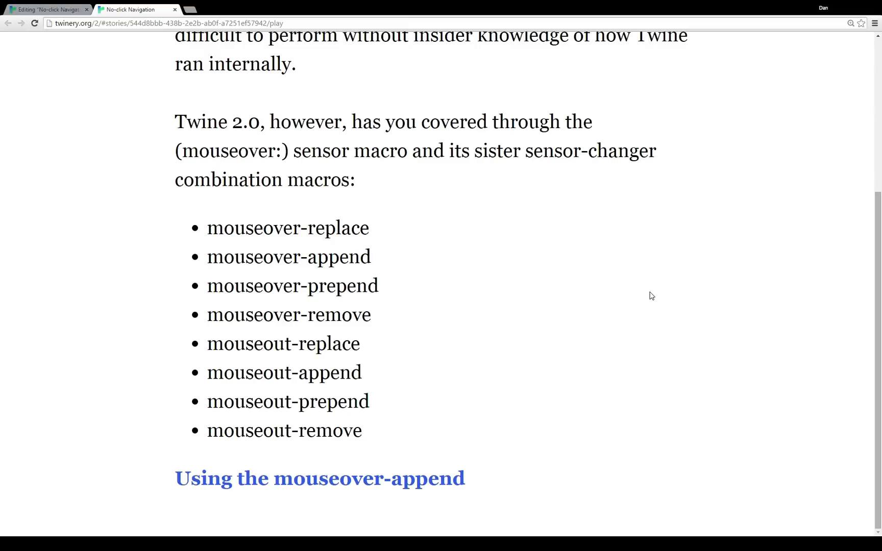
mouse_move(418, 486)
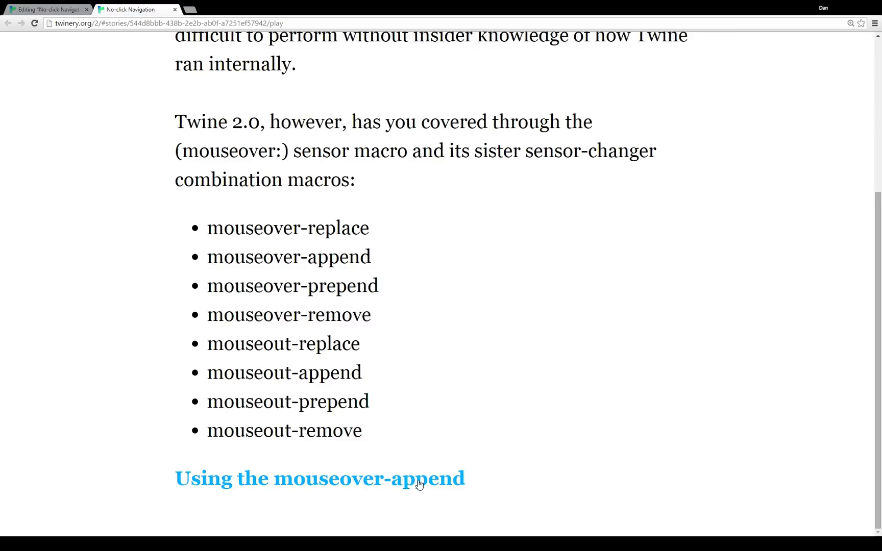
Go to the mouseover-append passage and highlight the |nametag> hook and its ?nametag macro reference.
left_click(319, 479)
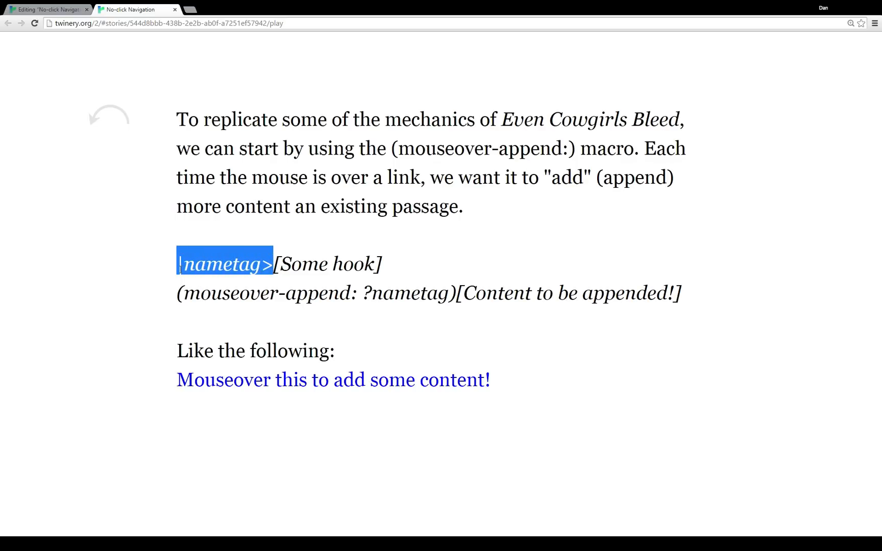
mouse_move(346, 263)
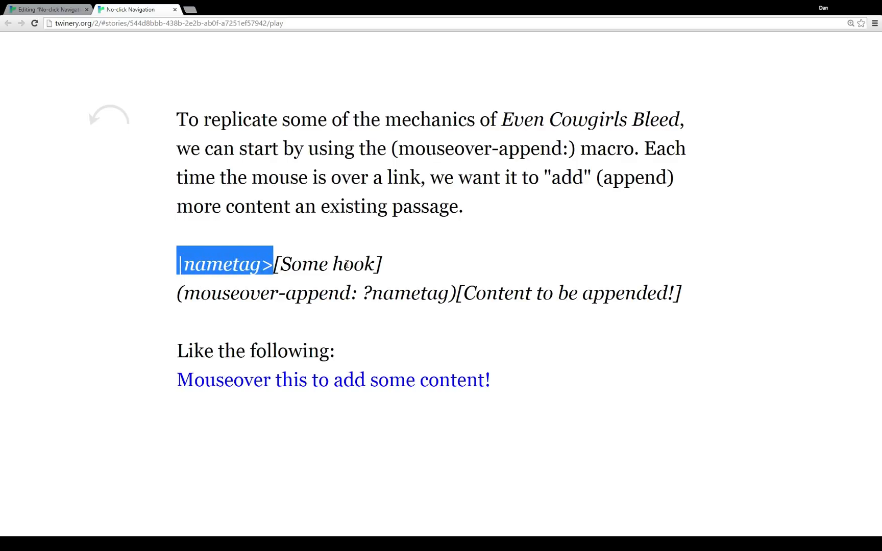
left_click_drag(273, 263, 382, 263)
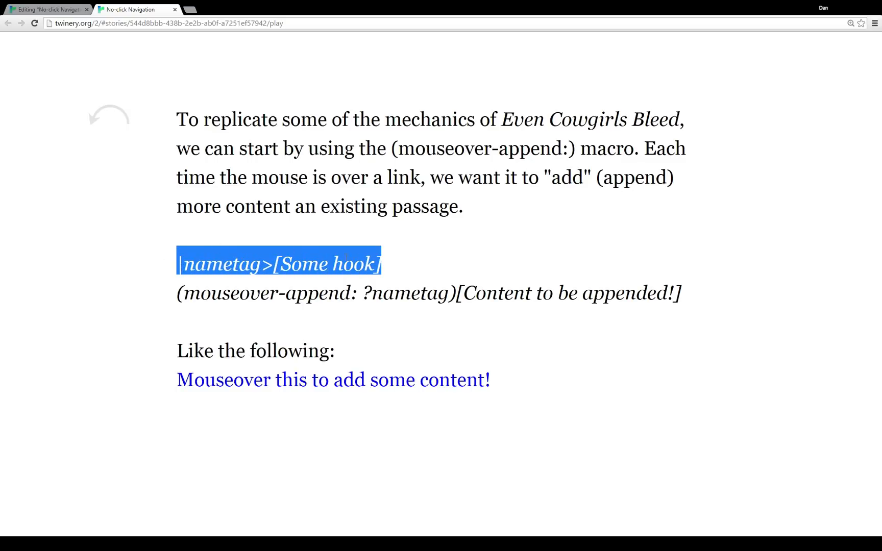
left_click_drag(177, 263, 593, 293)
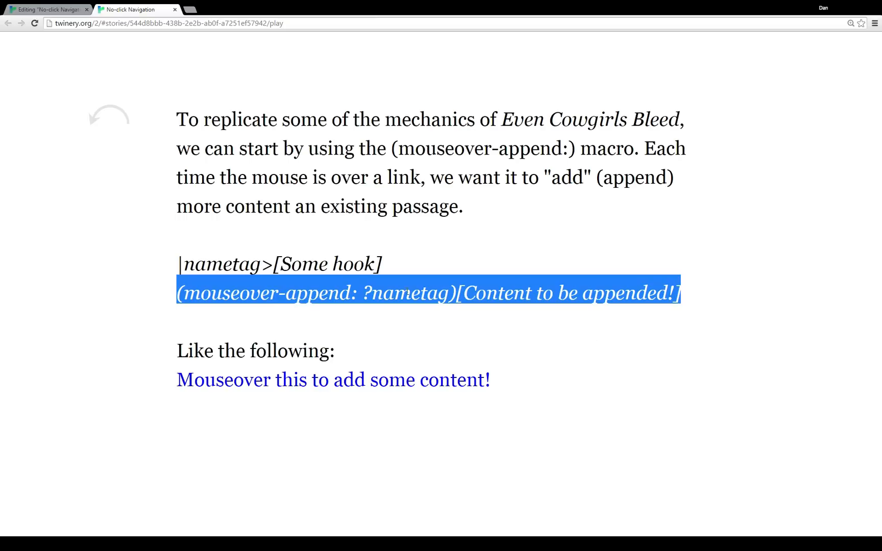
double_click(406, 293)
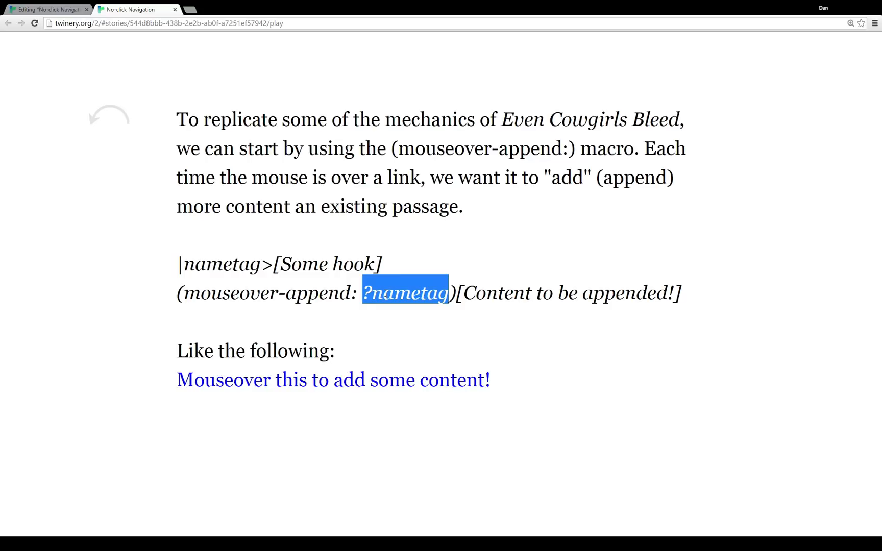
left_click(618, 293)
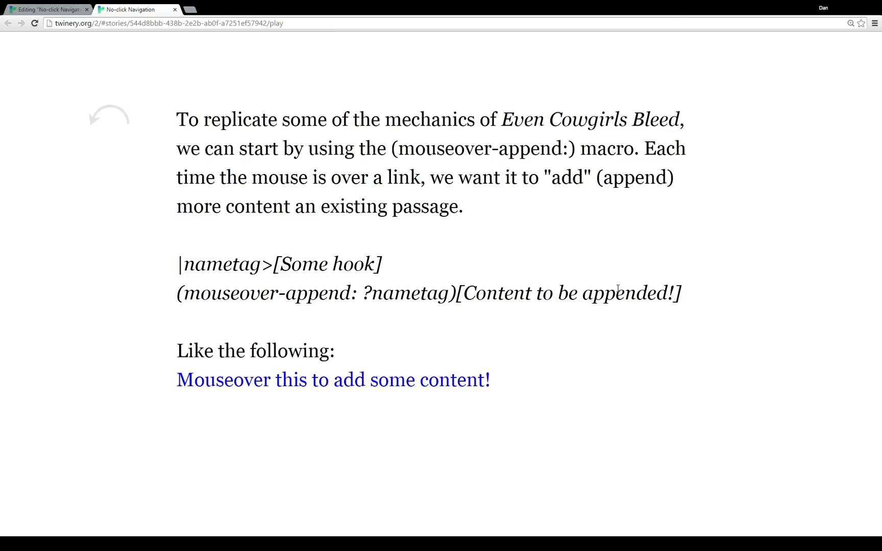
mouse_move(233, 256)
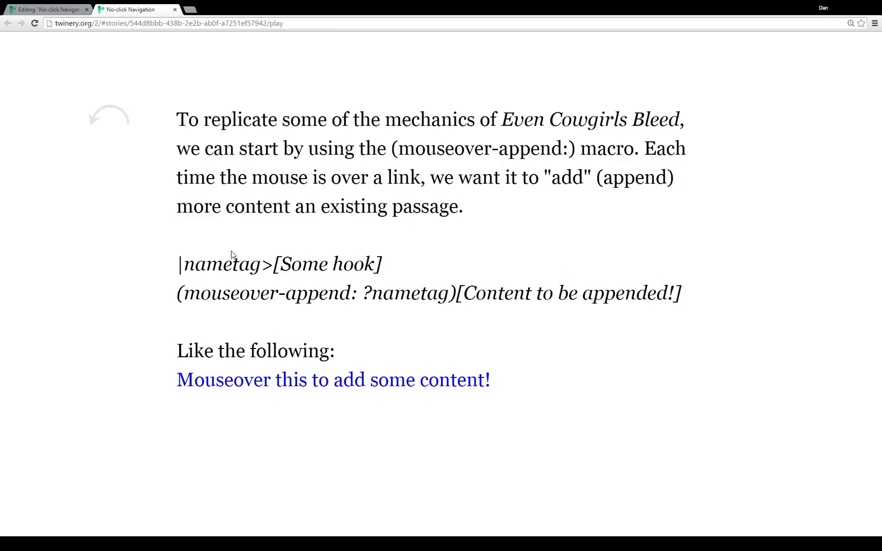
mouse_move(340, 263)
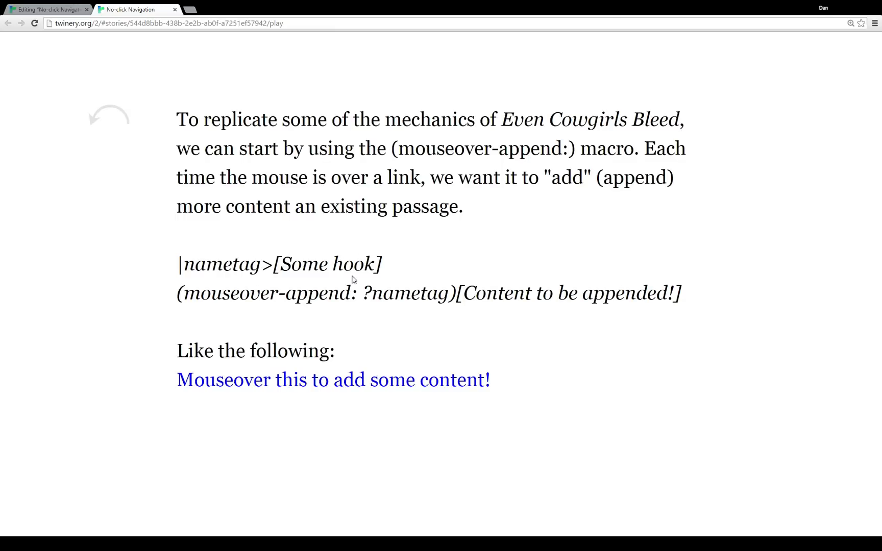
mouse_move(615, 298)
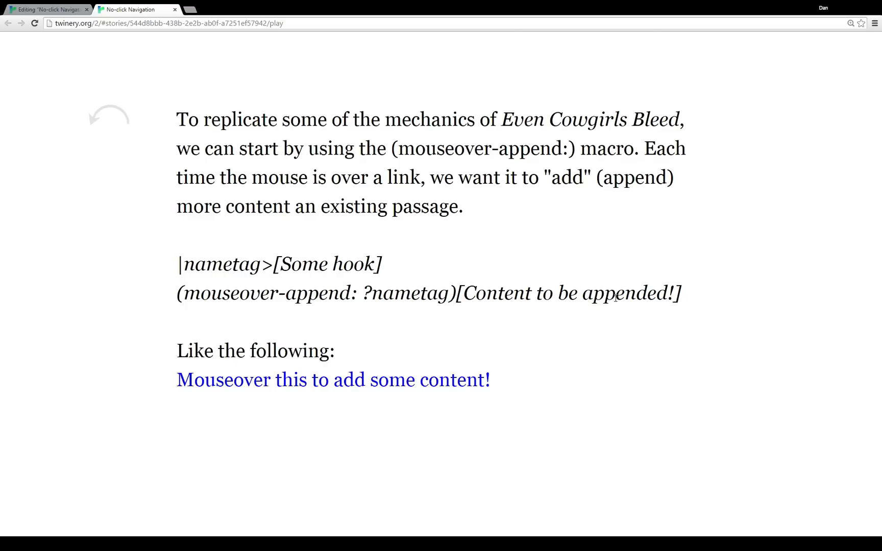
mouse_move(696, 296)
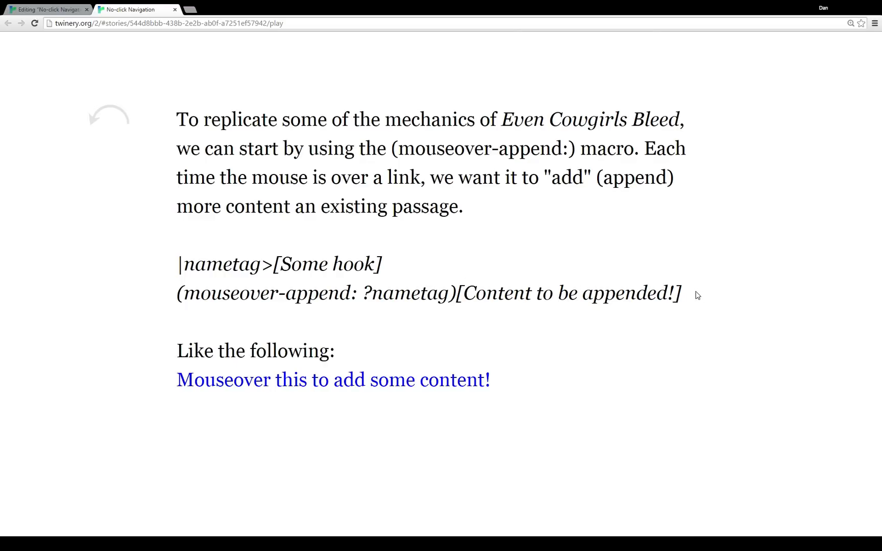
mouse_move(685, 297)
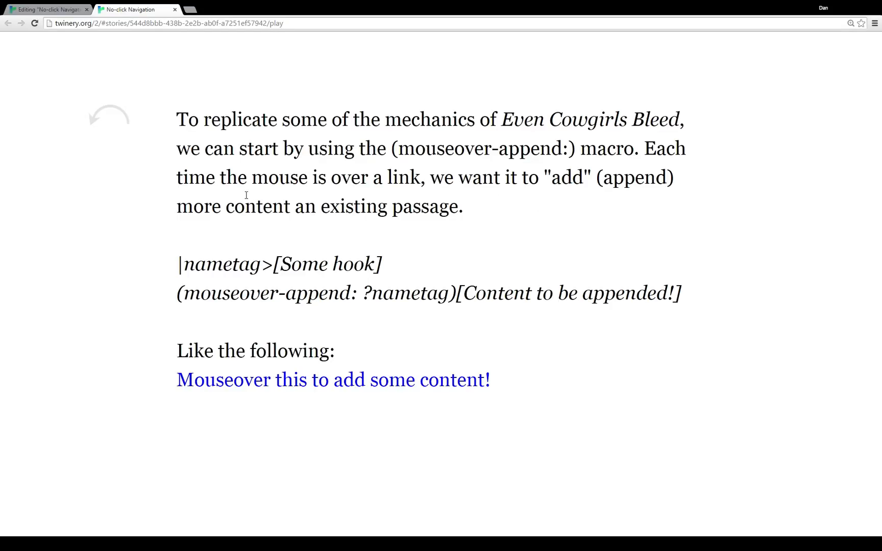
mouse_move(266, 313)
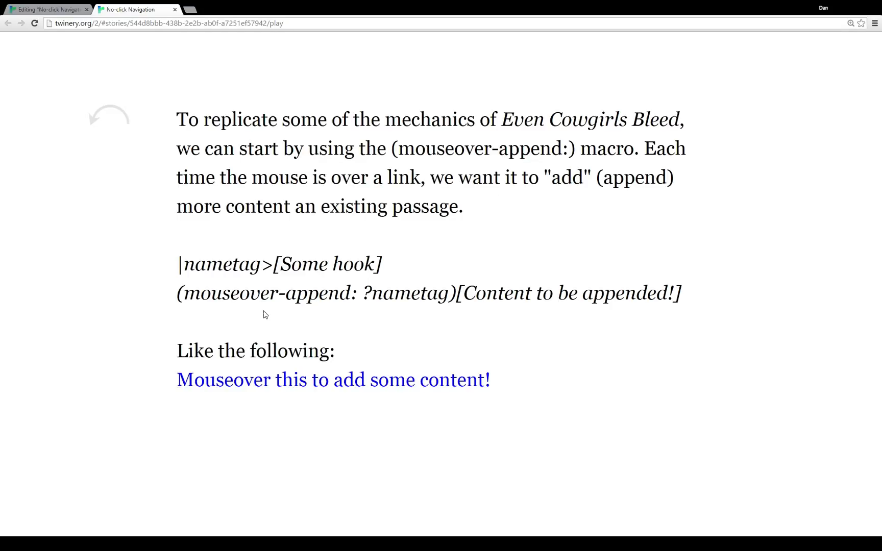
mouse_move(332, 378)
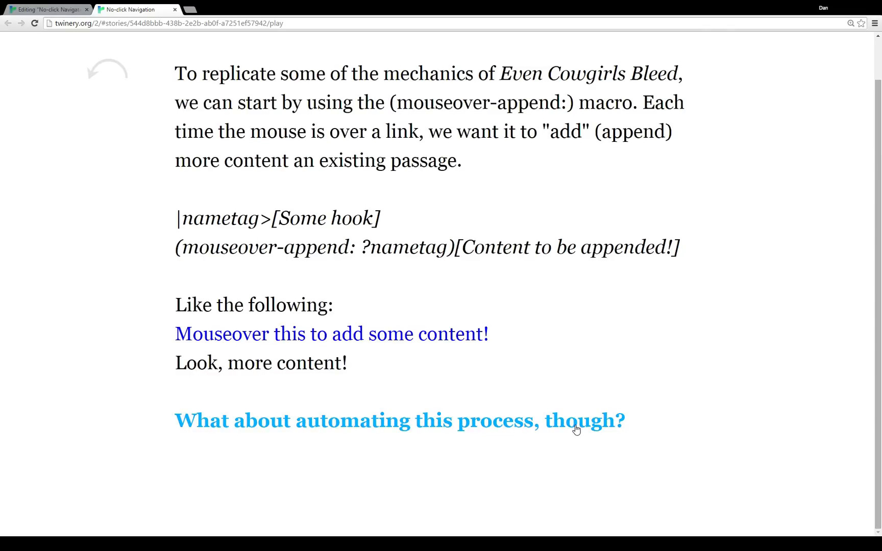
Follow 'What about automating this process, though?' to the display-macro passage.
left_click(400, 420)
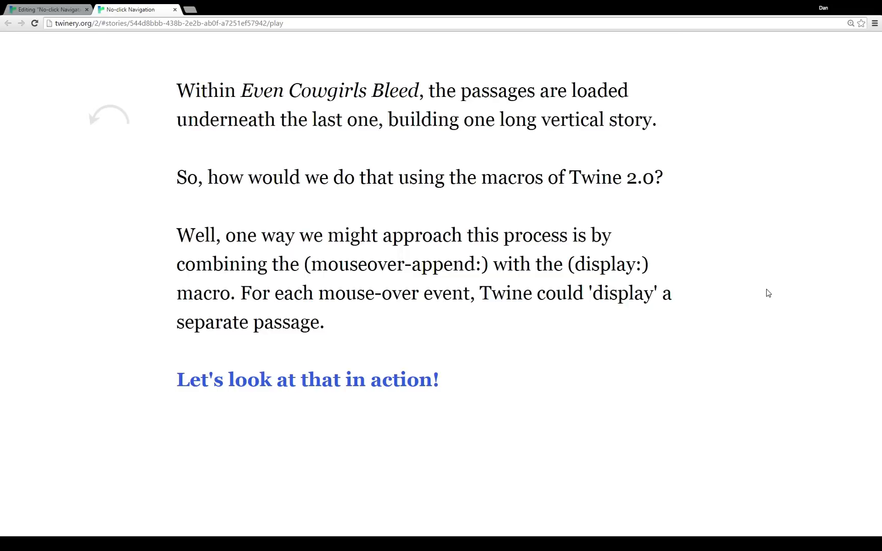
Play the locked-door example so 'Shoot the lock' and 'shoot the window' append, ending with 'You begin to fall...'.
left_click(307, 378)
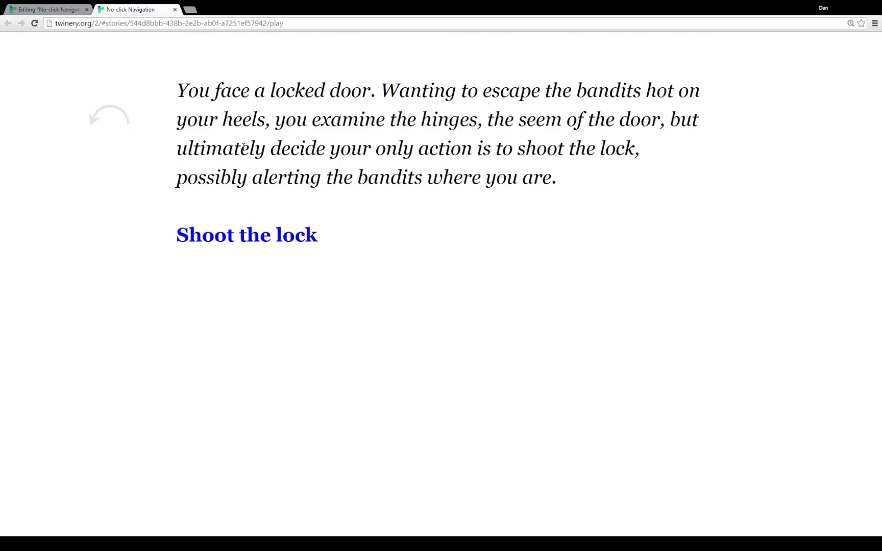
left_click(246, 235)
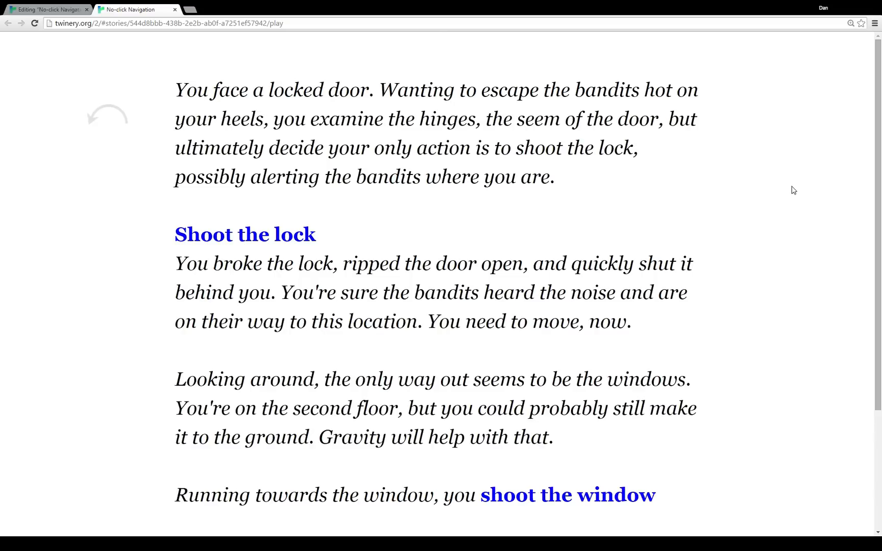
mouse_move(795, 190)
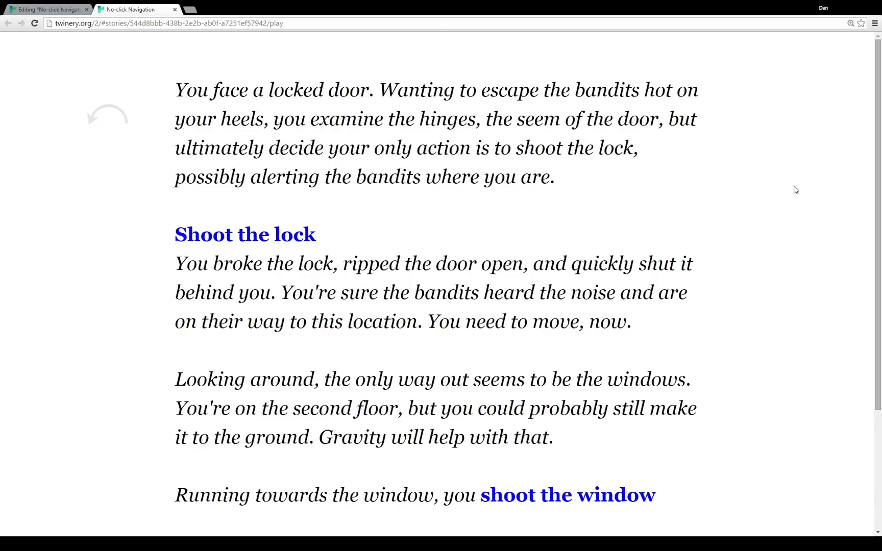
scroll("down", 3)
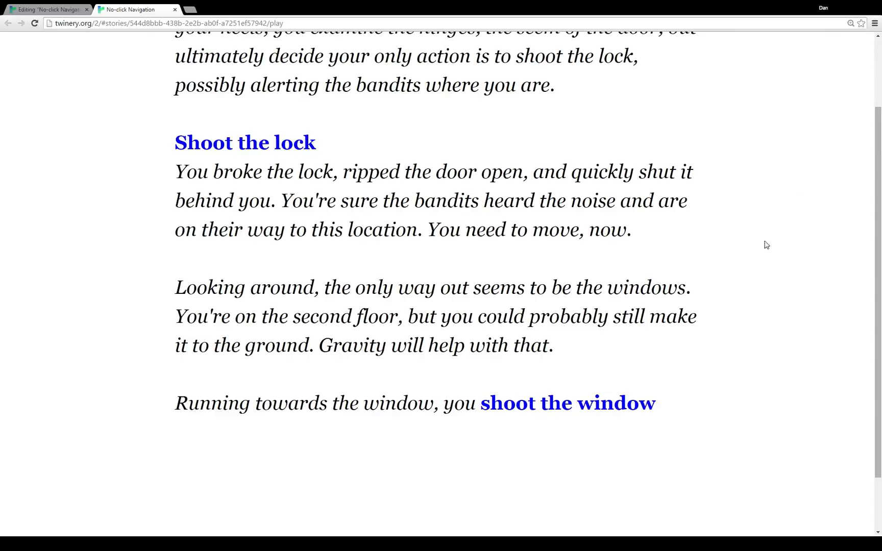
mouse_move(754, 300)
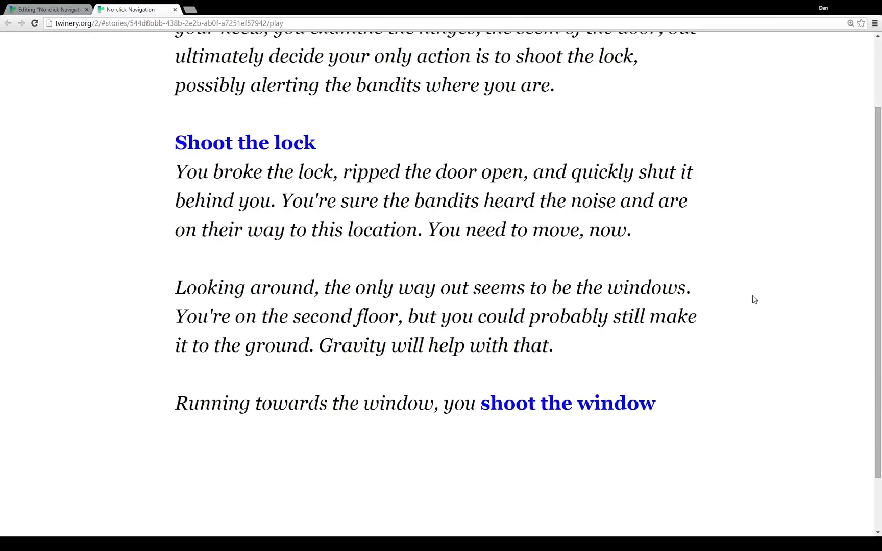
left_click(567, 403)
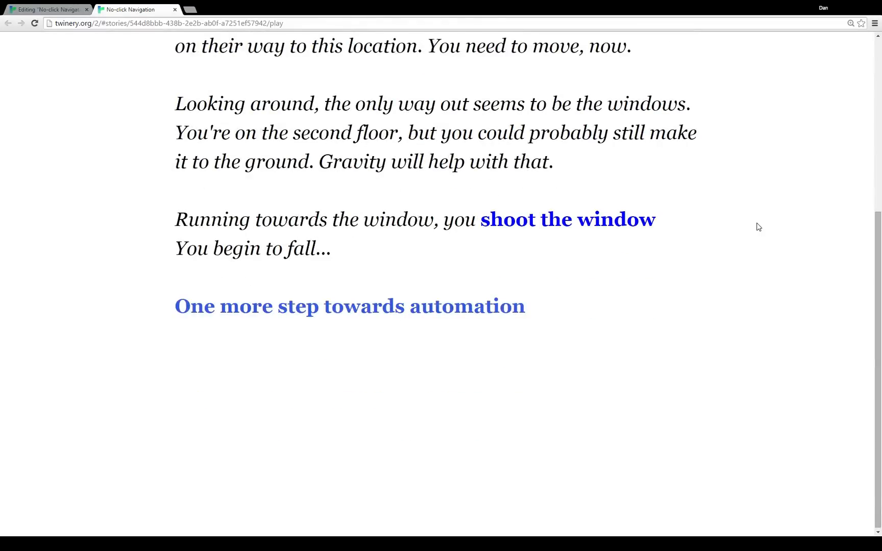
mouse_move(336, 307)
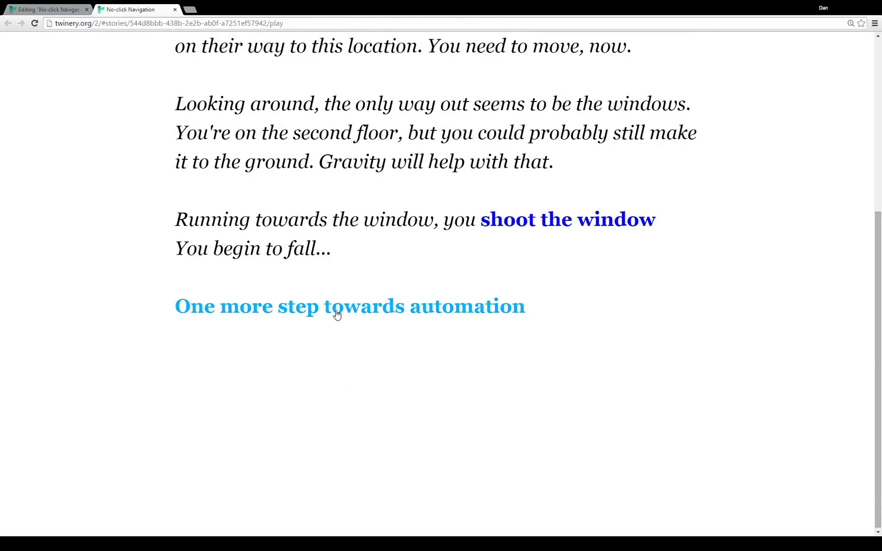
Follow 'One more step towards automation' to the (hook:) macro passage.
left_click(349, 307)
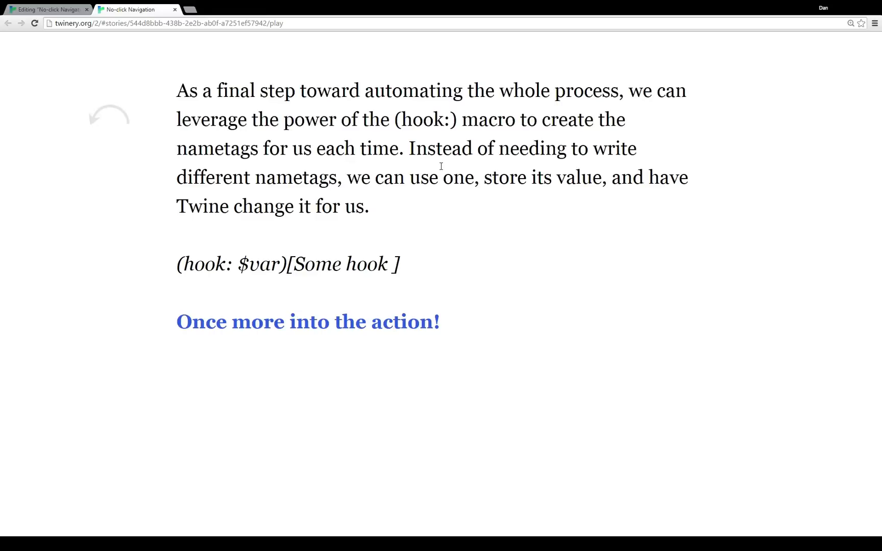
Enter the action passage and reveal 'Shoot at the first' and 'Shoot it' as trees, reaching THE END?
left_click(307, 322)
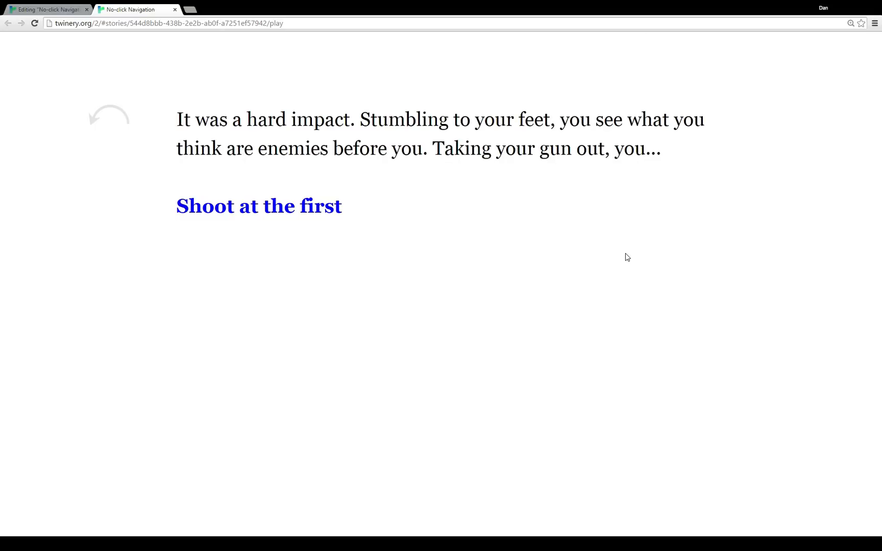
left_click(259, 205)
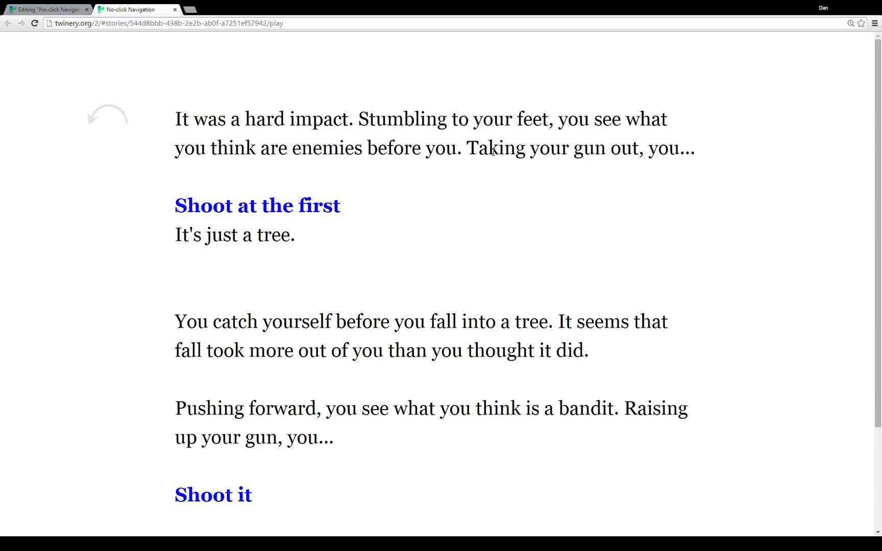
mouse_move(700, 215)
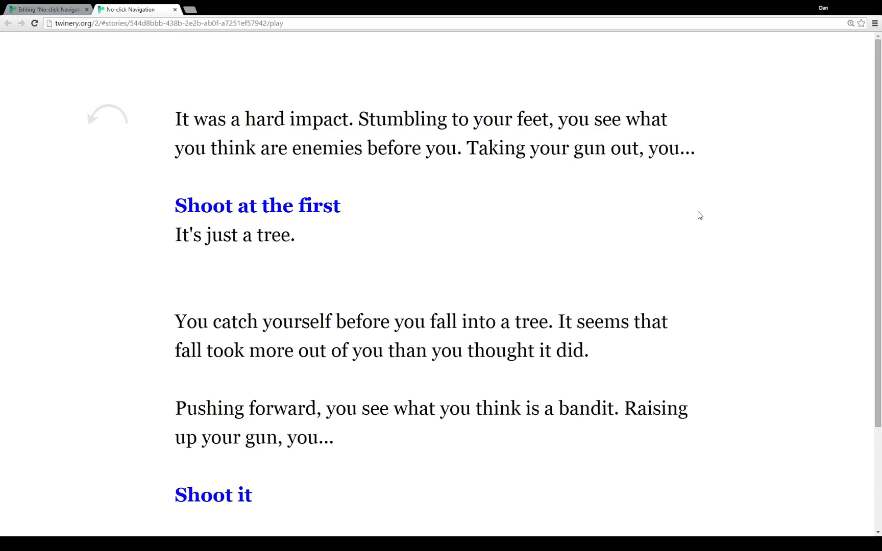
scroll("down", 3)
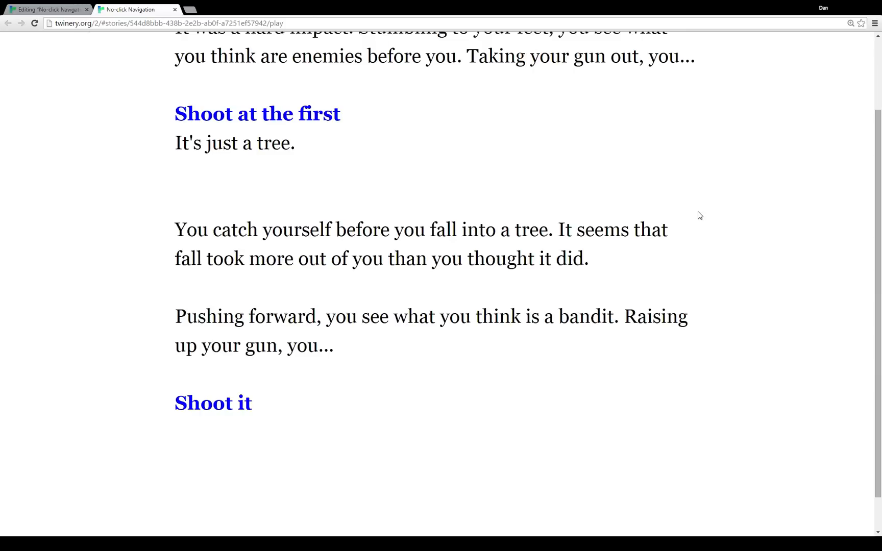
left_click(212, 403)
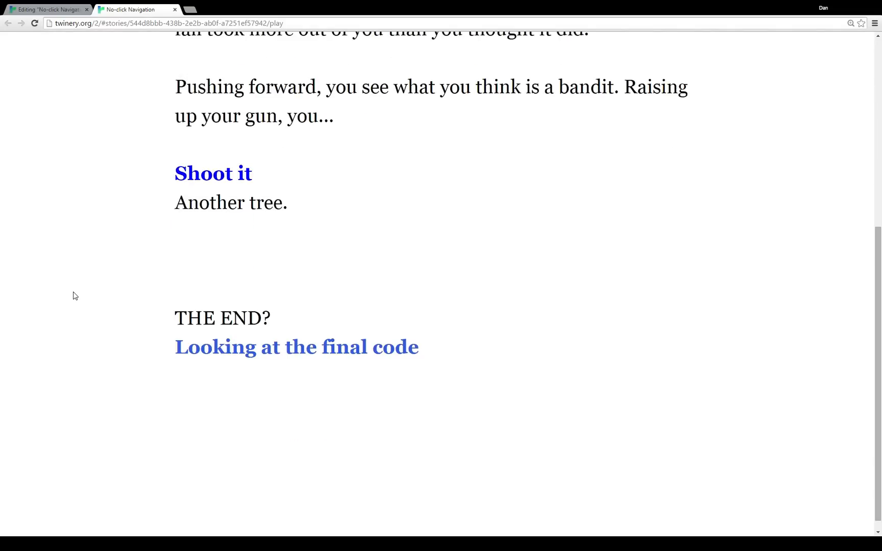
scroll("down", 3)
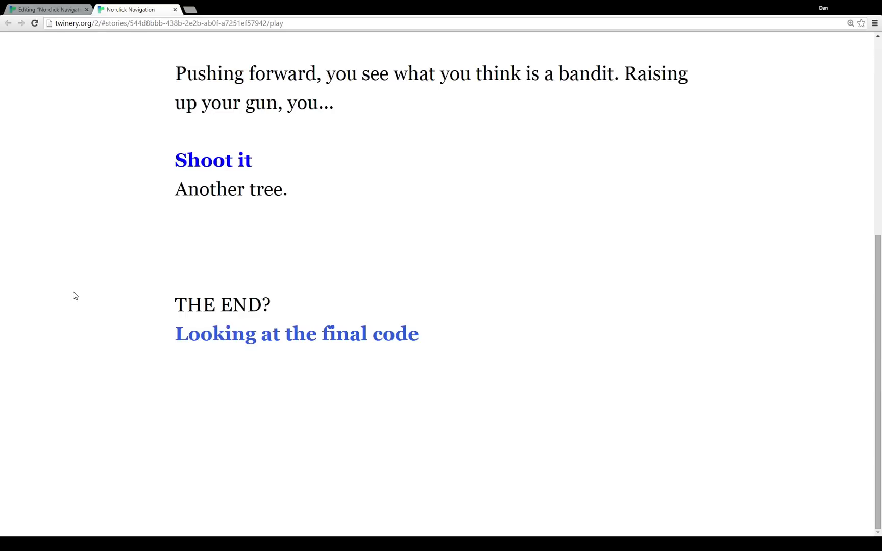
mouse_move(460, 345)
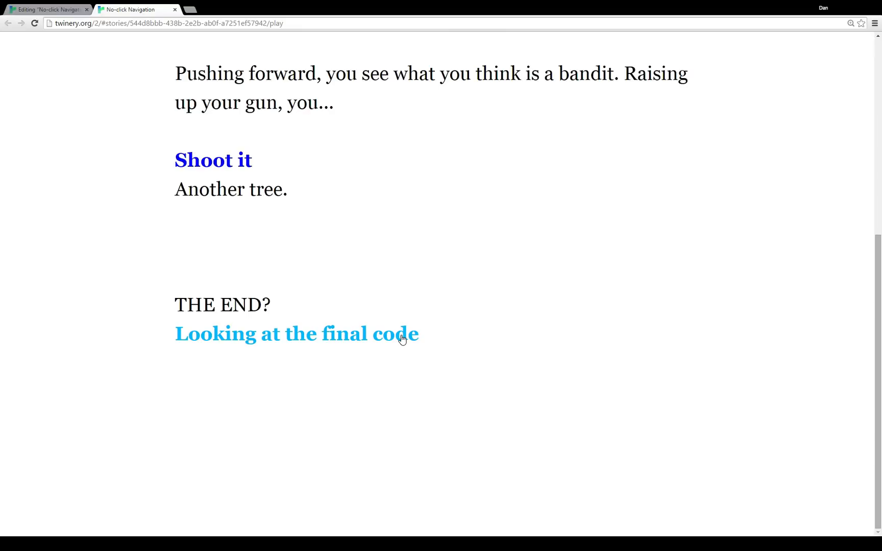
Follow 'Looking at the final code' and scroll through the variable setup and hook template.
left_click(296, 333)
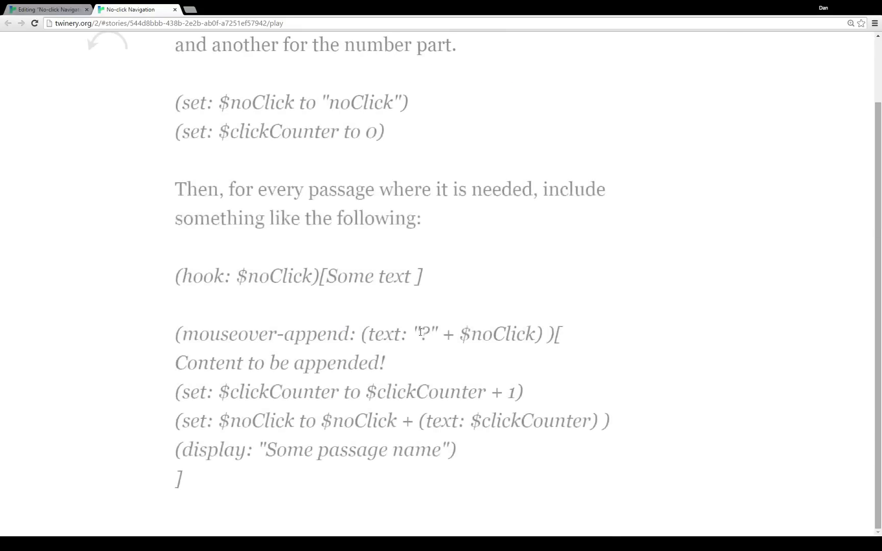
scroll("up", 3)
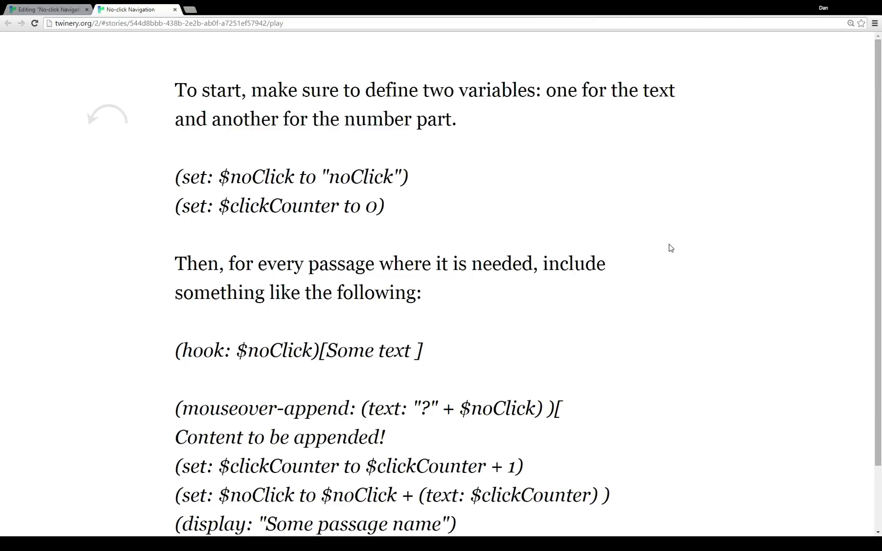
mouse_move(401, 162)
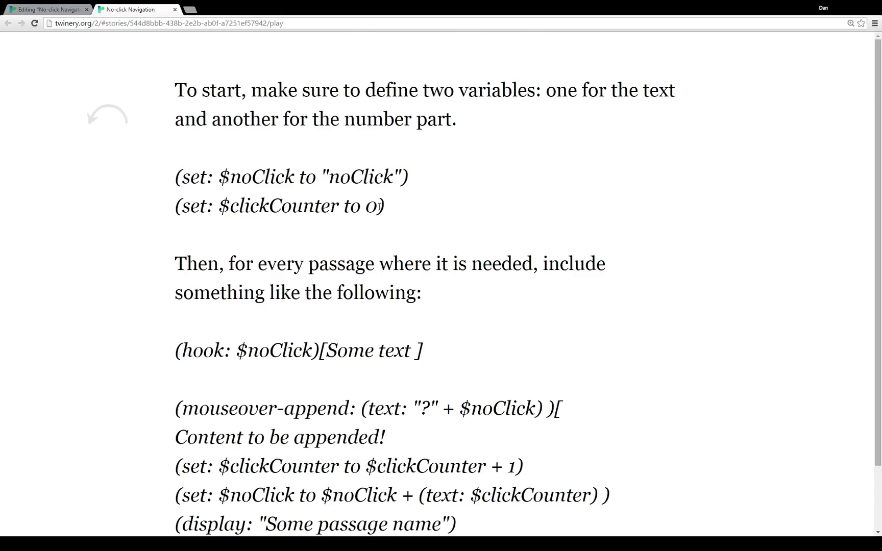
scroll("down", 3)
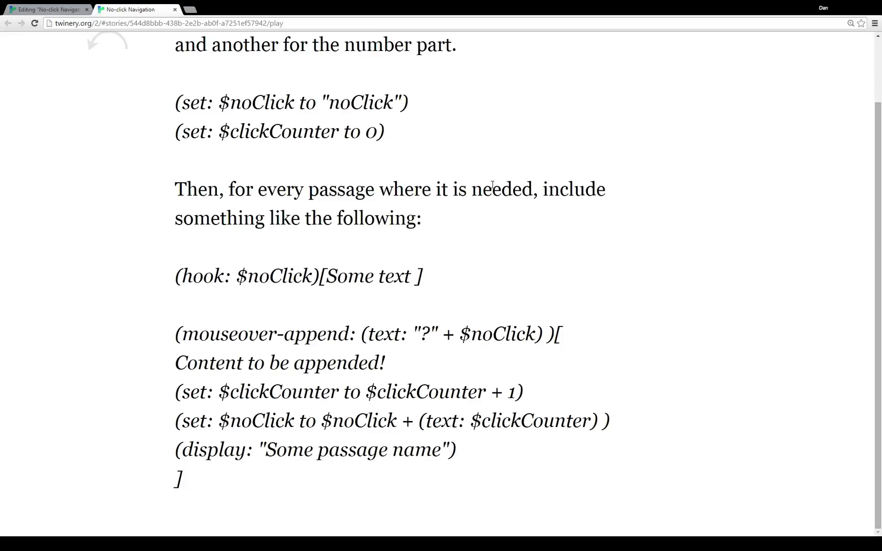
mouse_move(191, 275)
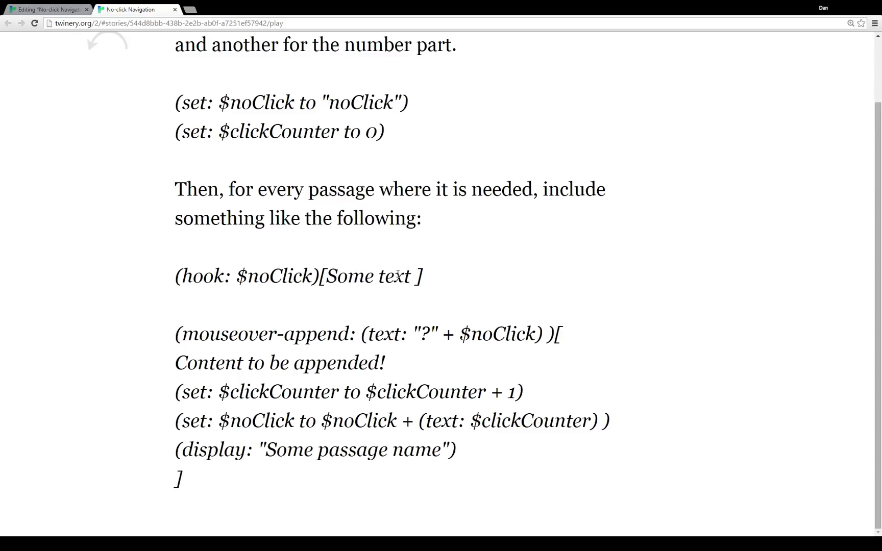
mouse_move(224, 303)
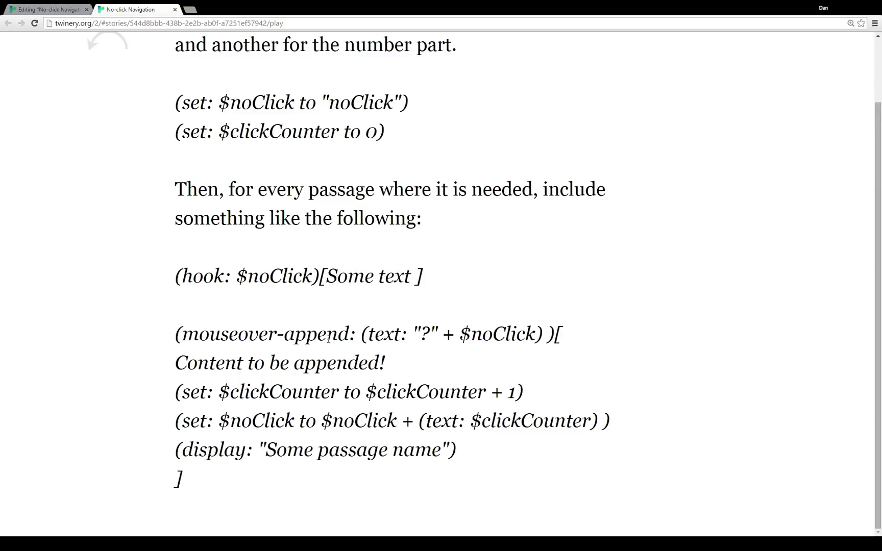
left_click_drag(362, 333, 542, 333)
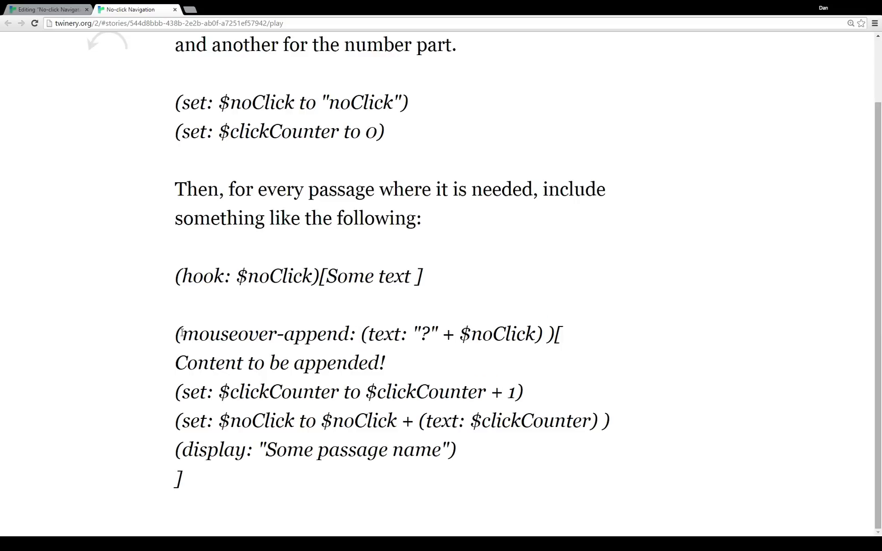
left_click_drag(182, 333, 349, 333)
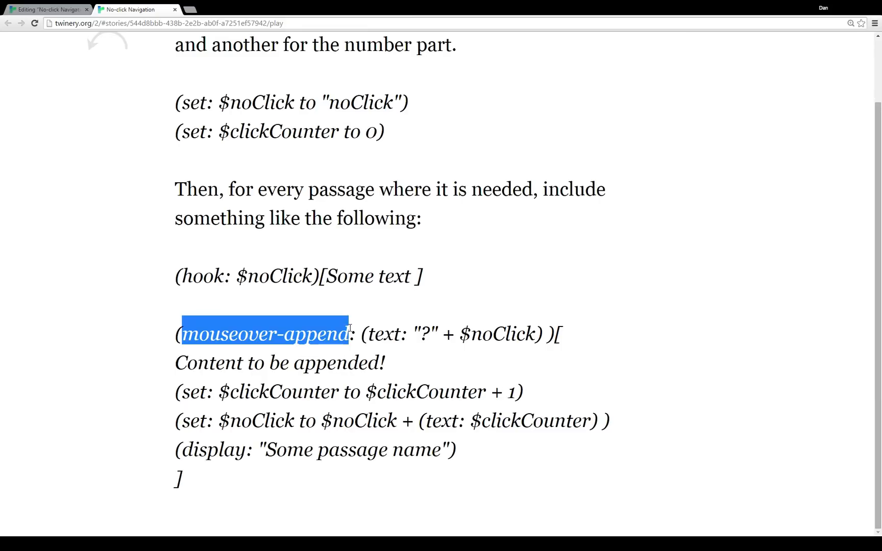
left_click(424, 333)
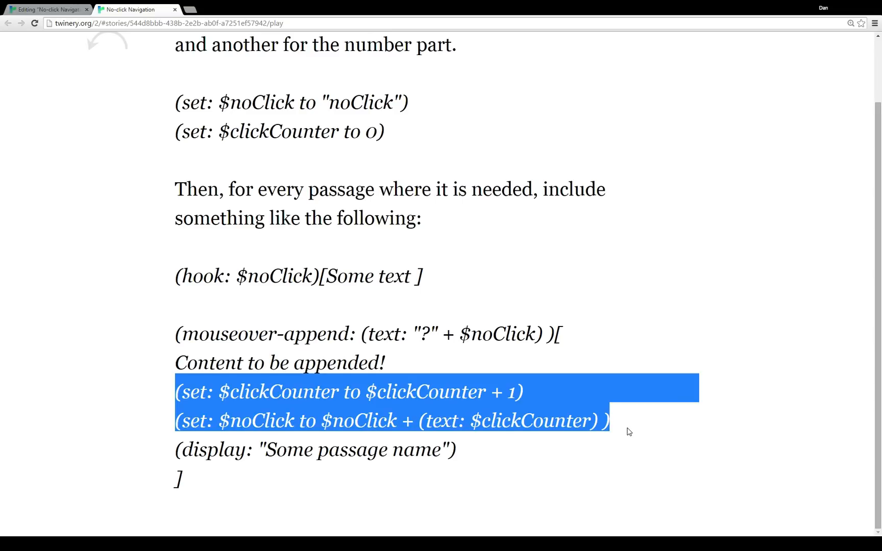
Highlight the (text: $clickCounter) conversion and the hook template lines in the final code.
left_click(276, 407)
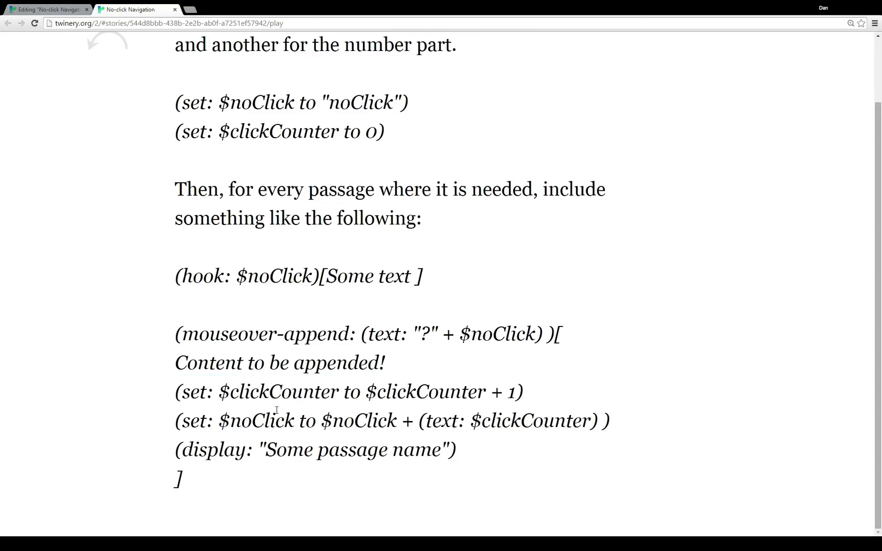
left_click_drag(219, 420, 591, 420)
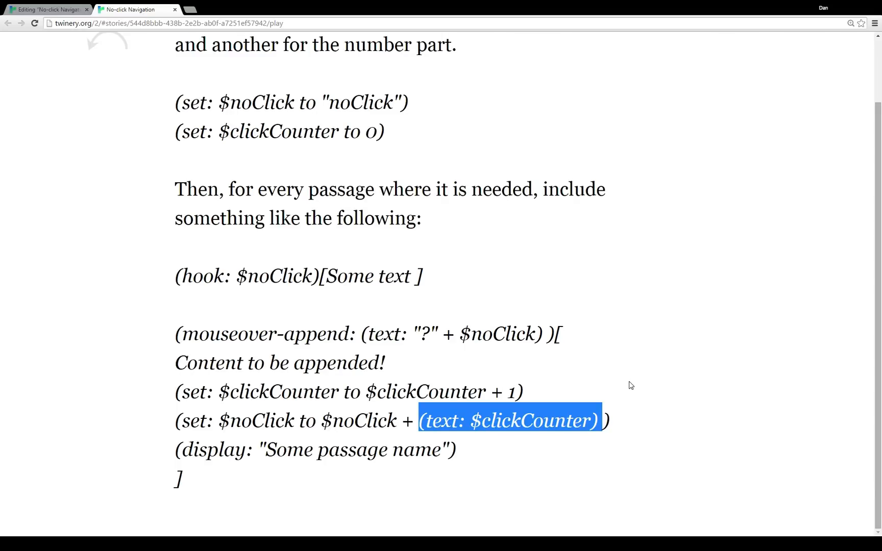
left_click(212, 419)
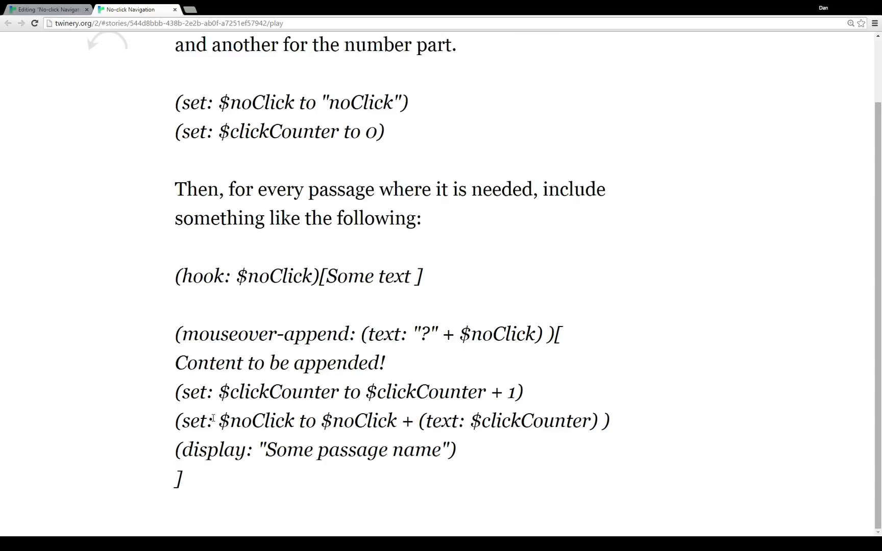
left_click_drag(219, 420, 593, 421)
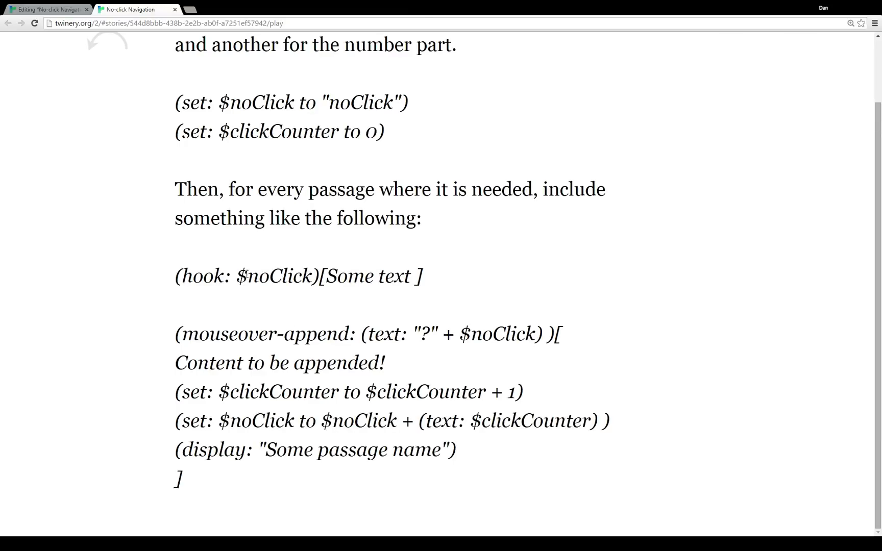
left_click_drag(174, 275, 179, 484)
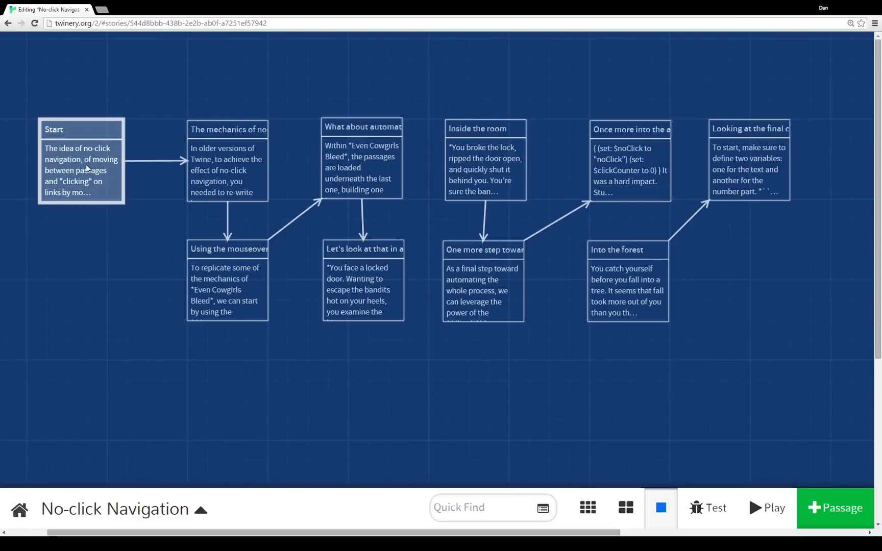
Open the Start passage source, highlight its gotoURL link to Even Cowgirls Bleed, then close it.
double_click(81, 164)
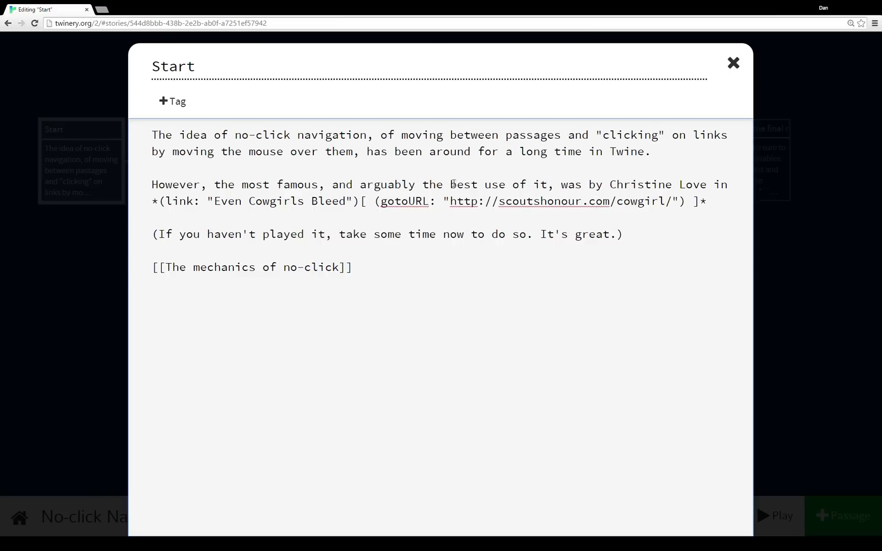
left_click_drag(380, 201, 707, 201)
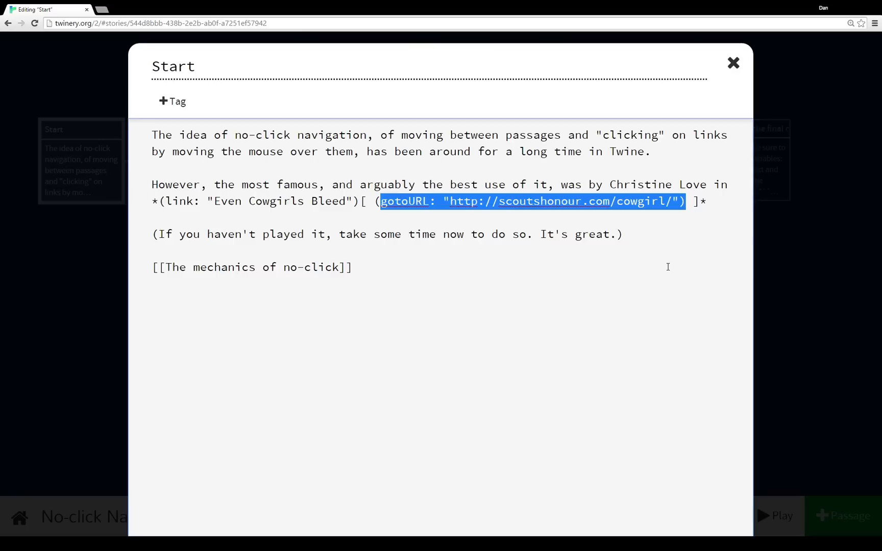
left_click(352, 268)
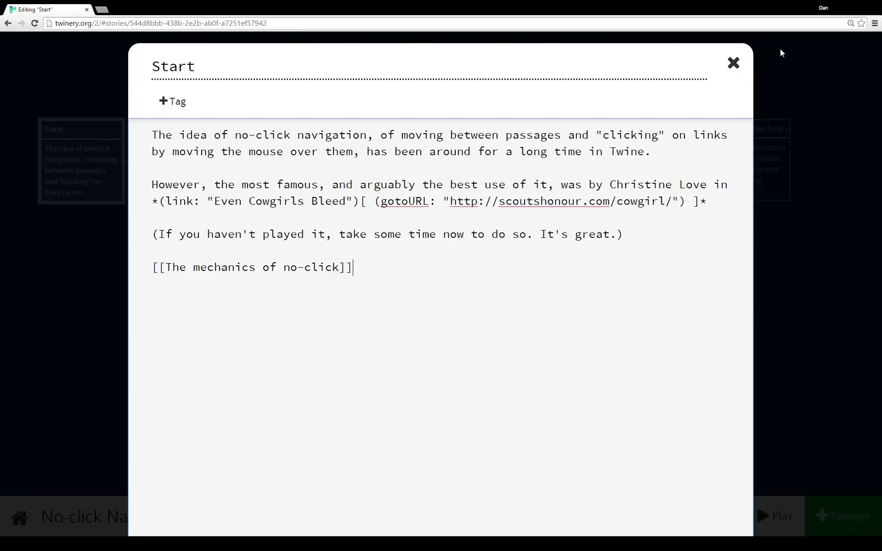
left_click(733, 62)
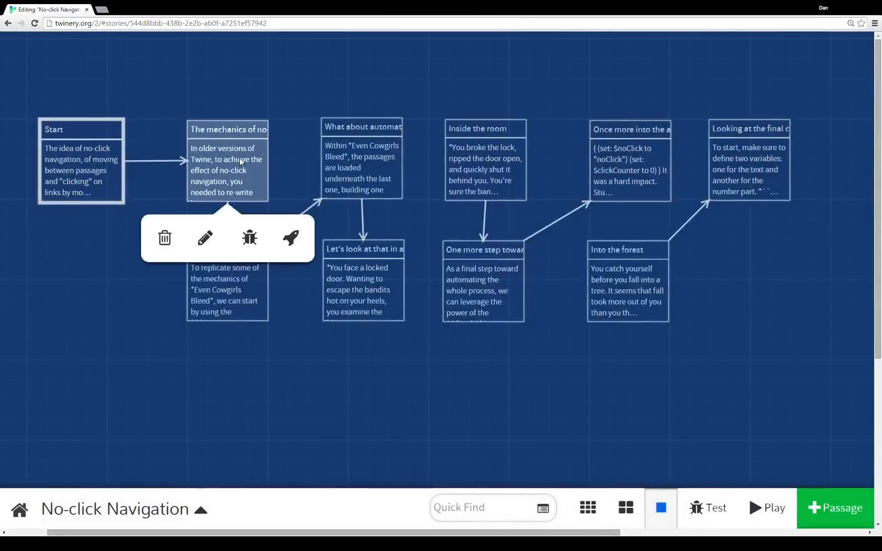
Open 'The mechanics of no-click' passage to review its mouseover/mouseout macro list.
left_click(204, 238)
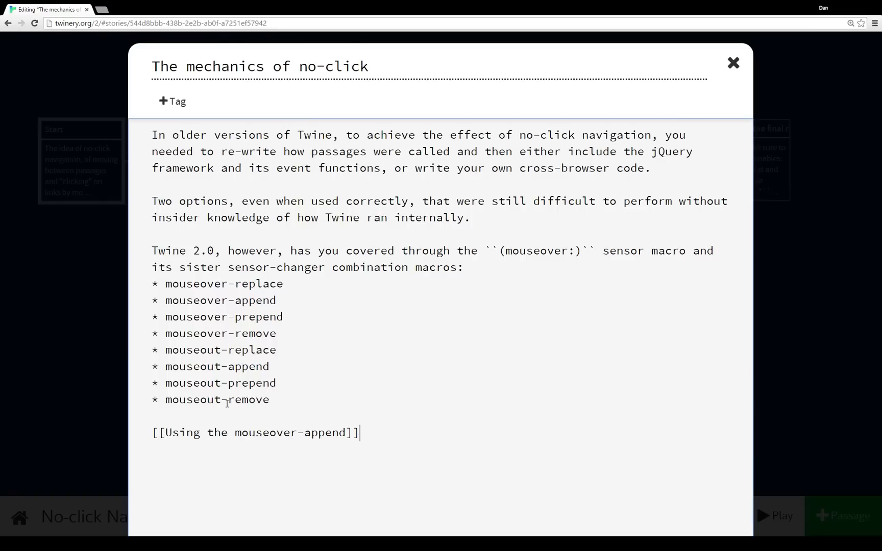
mouse_move(371, 413)
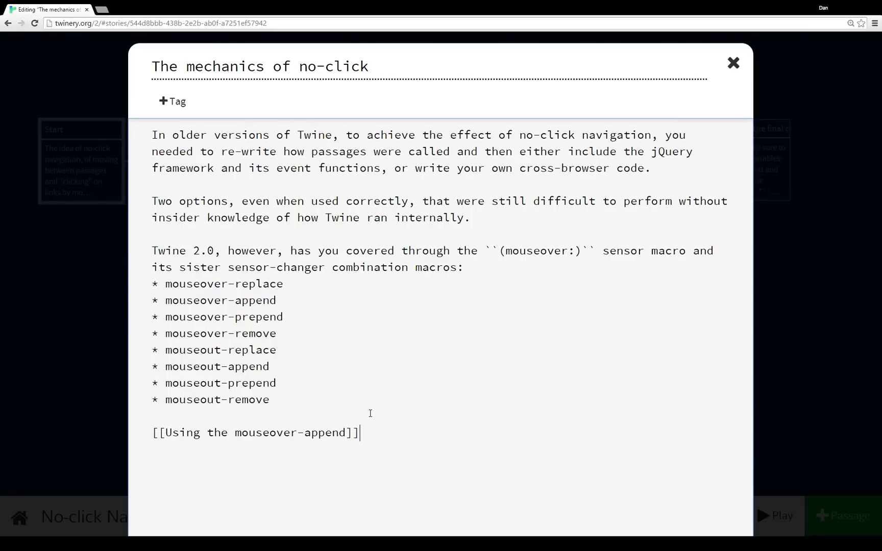
mouse_move(696, 86)
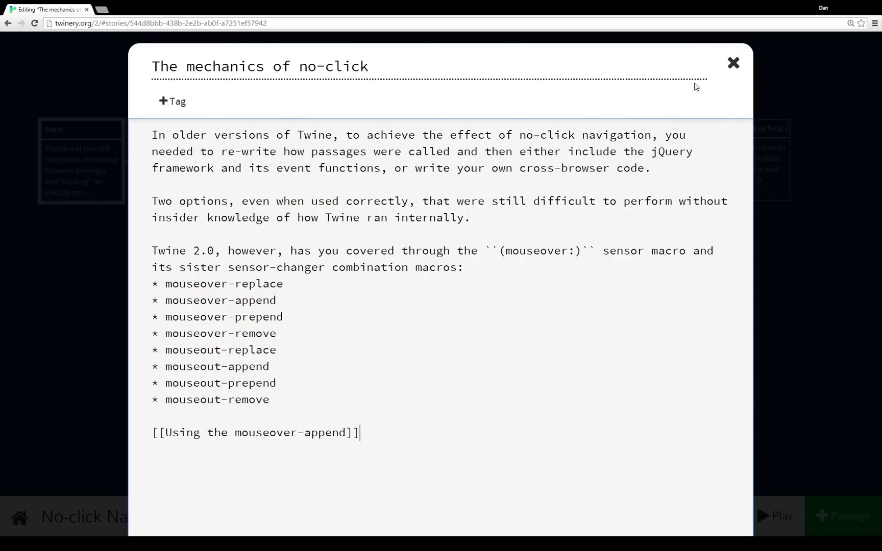
Move to 'Using the mouseover-append' and highlight the nametag hook syntax and noClick example.
left_click(733, 62)
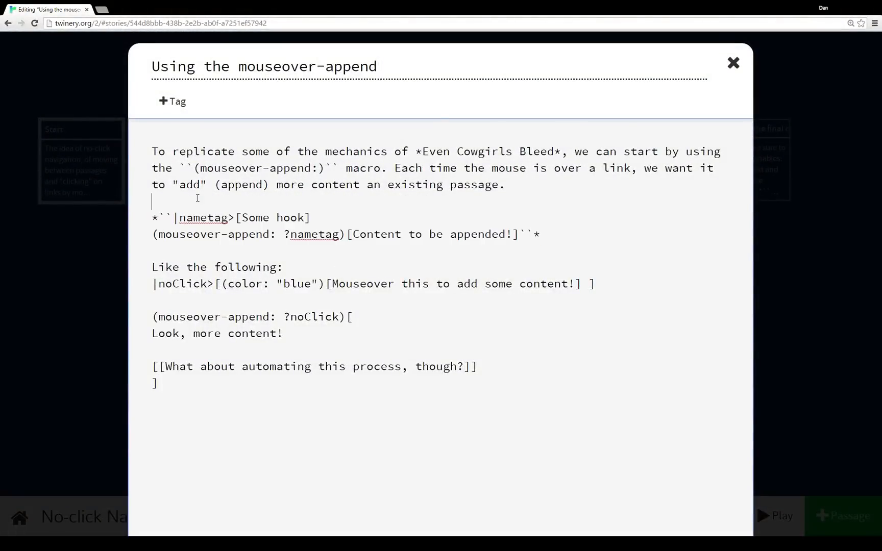
left_click_drag(174, 218, 517, 233)
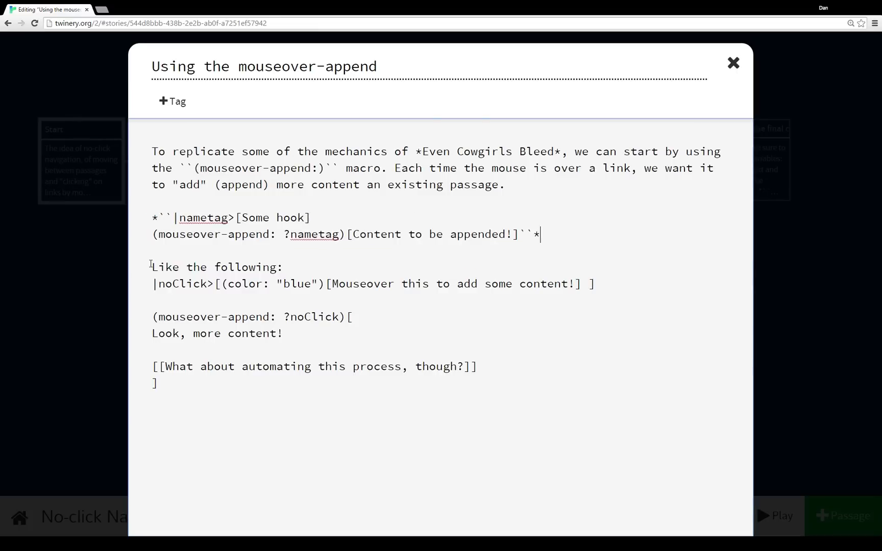
left_click_drag(151, 266, 159, 384)
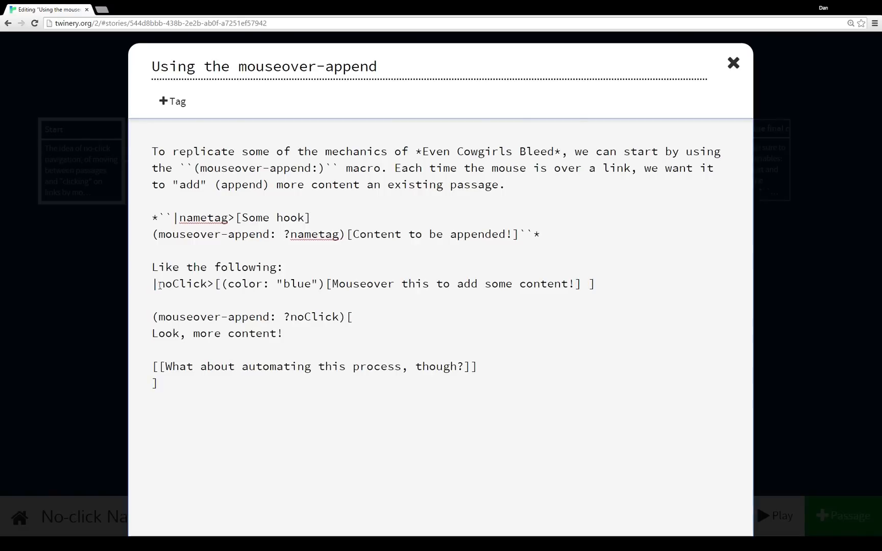
double_click(180, 284)
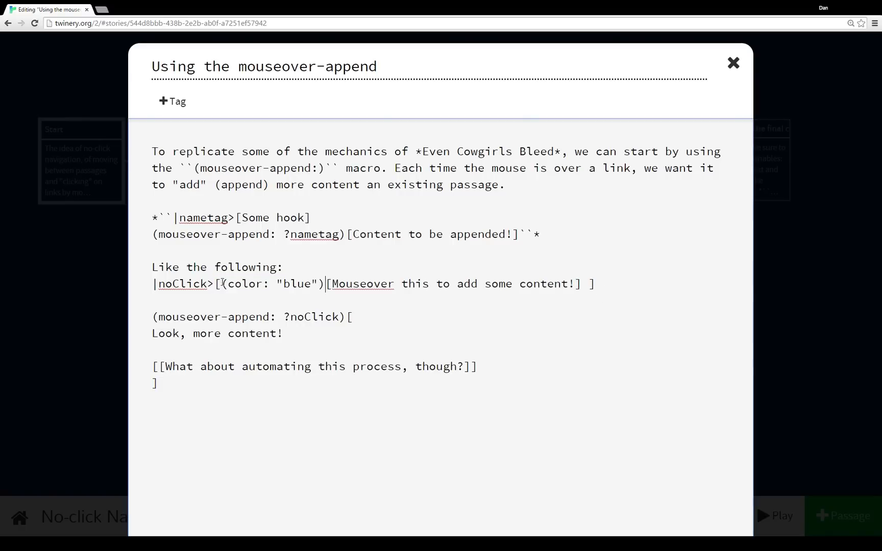
Walk through the blue hook text and noClick hook name, then close the passage.
left_click_drag(222, 284, 574, 284)
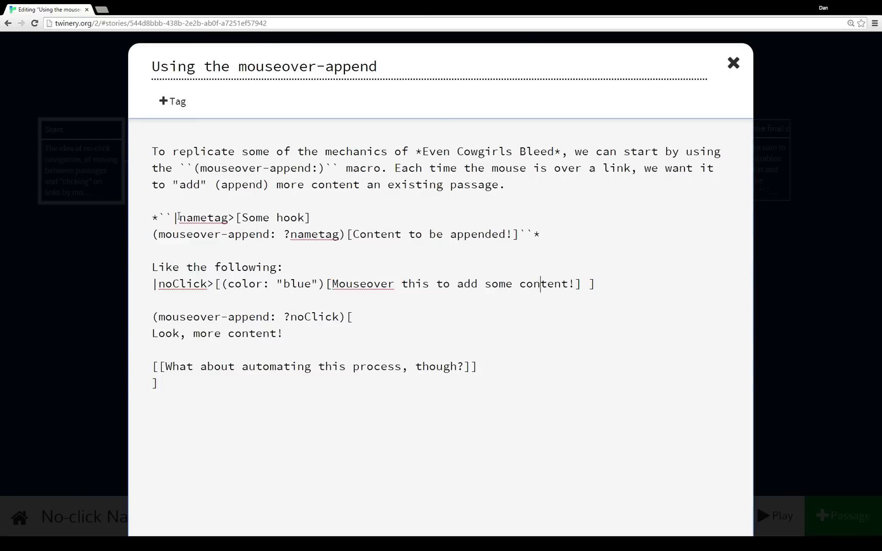
left_click(420, 283)
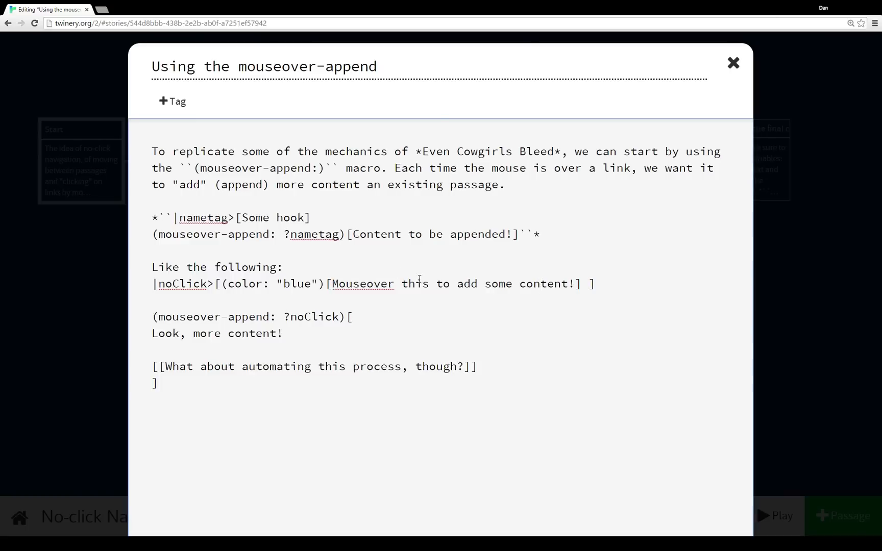
mouse_move(270, 320)
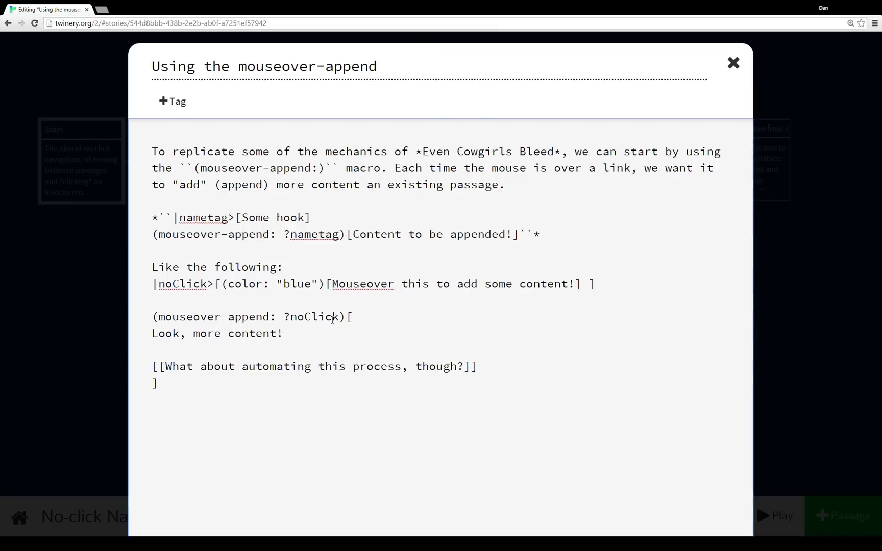
left_click(178, 283)
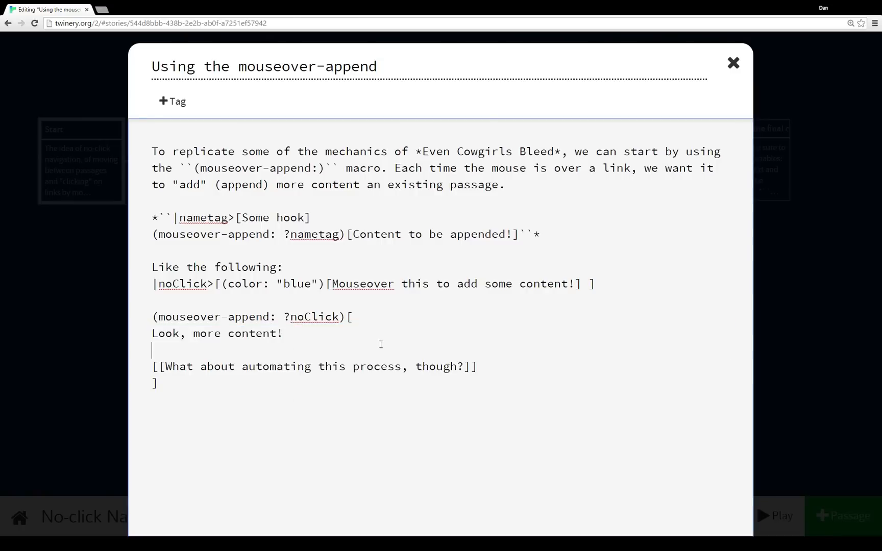
mouse_move(734, 62)
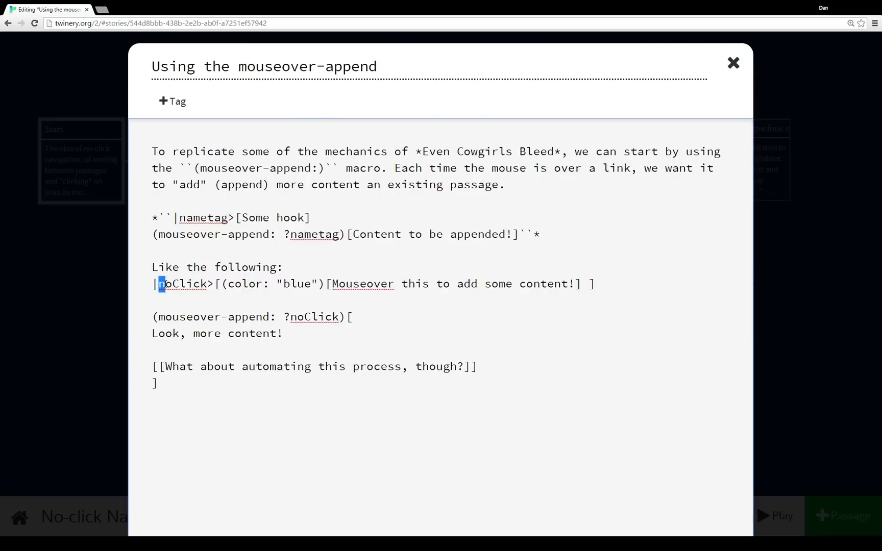
double_click(181, 284)
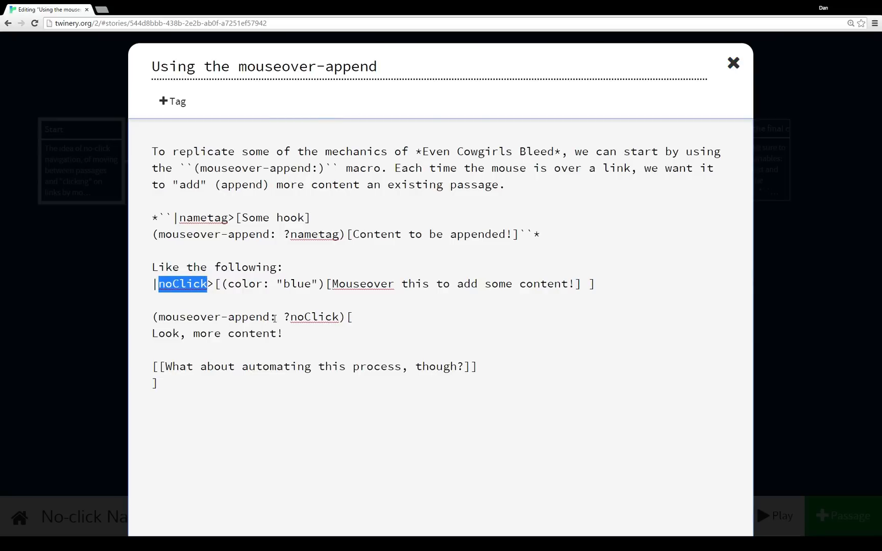
left_click(732, 62)
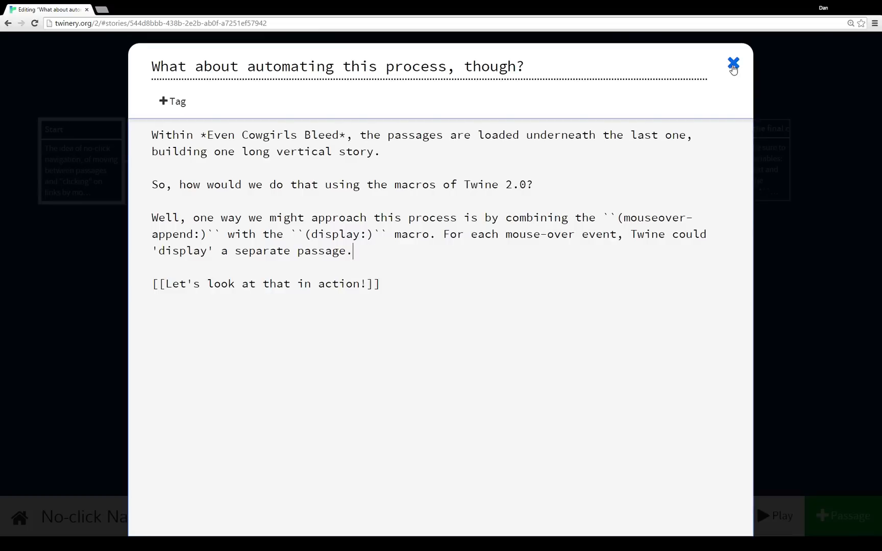
Close the automation passage to reach 'Let's look at that in action!' with its locked-door hook.
left_click(269, 284)
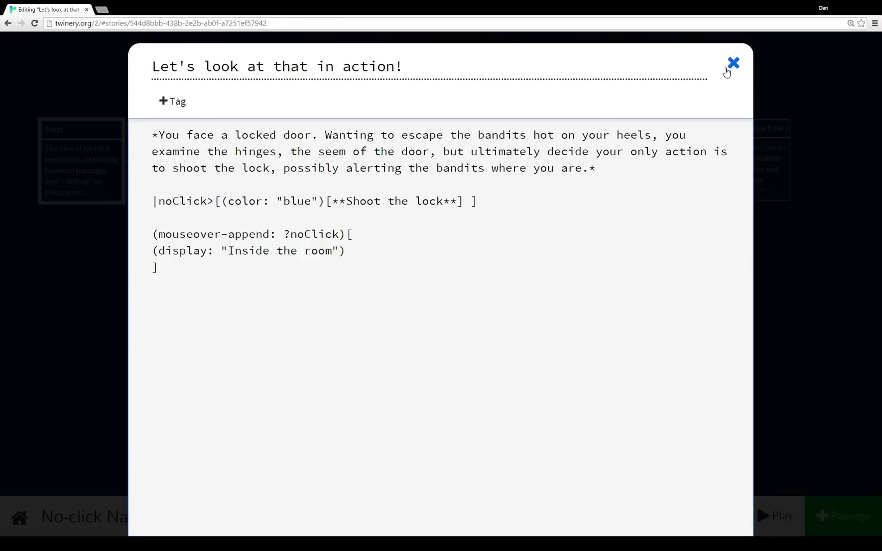
Move to 'Inside the room' and review the noClick2 window hook and appended fall text.
left_click(732, 62)
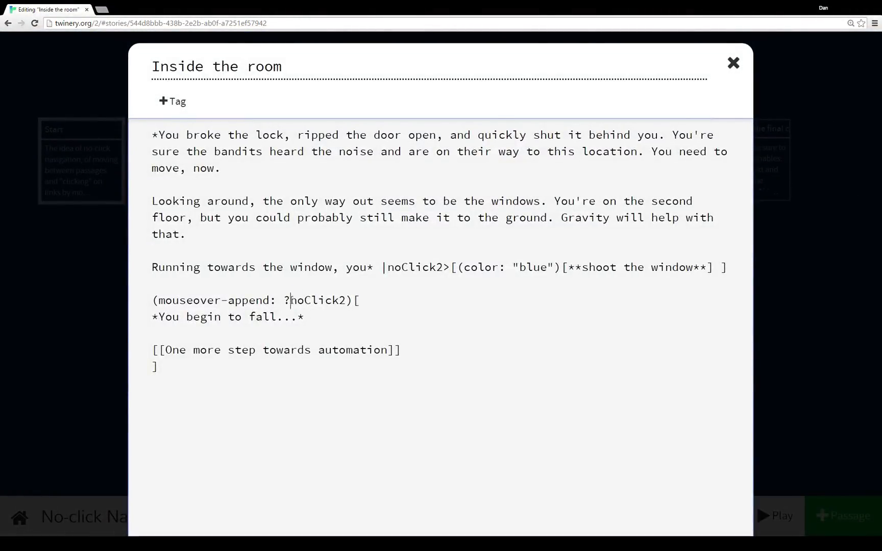
double_click(318, 300)
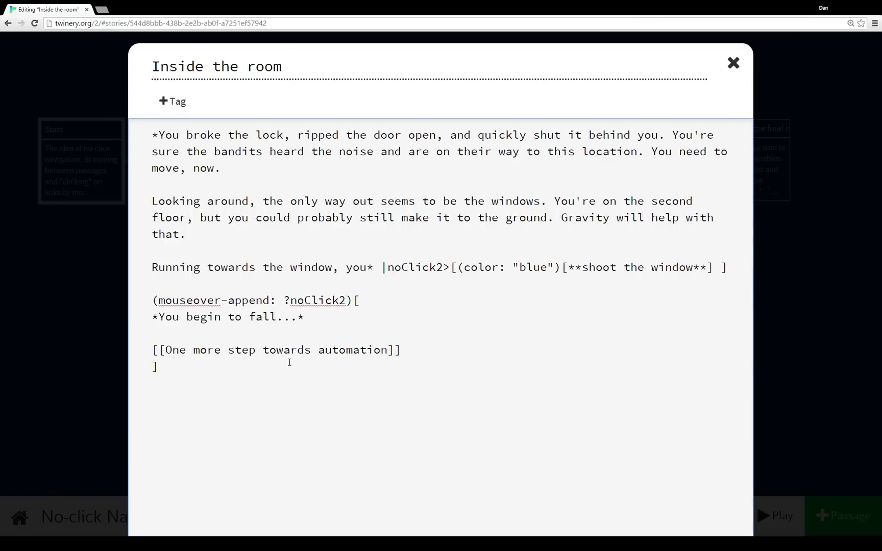
left_click(159, 367)
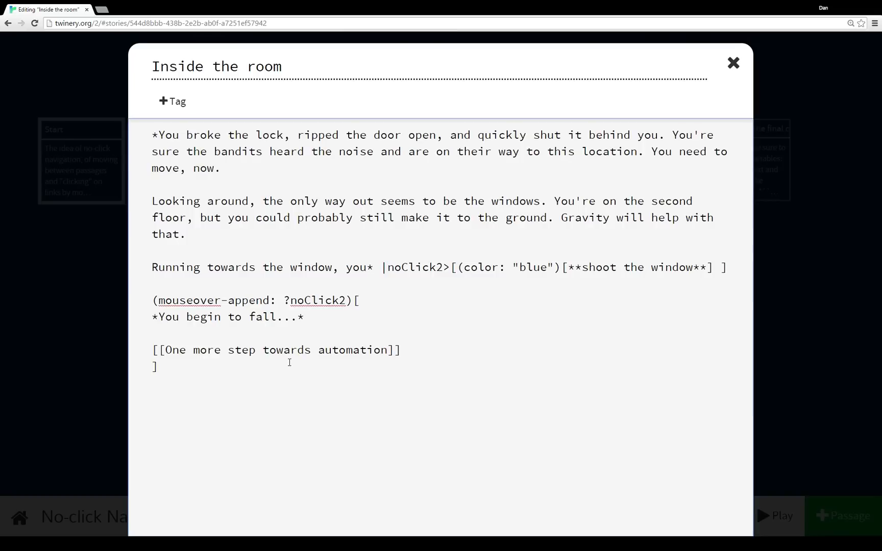
left_click(159, 366)
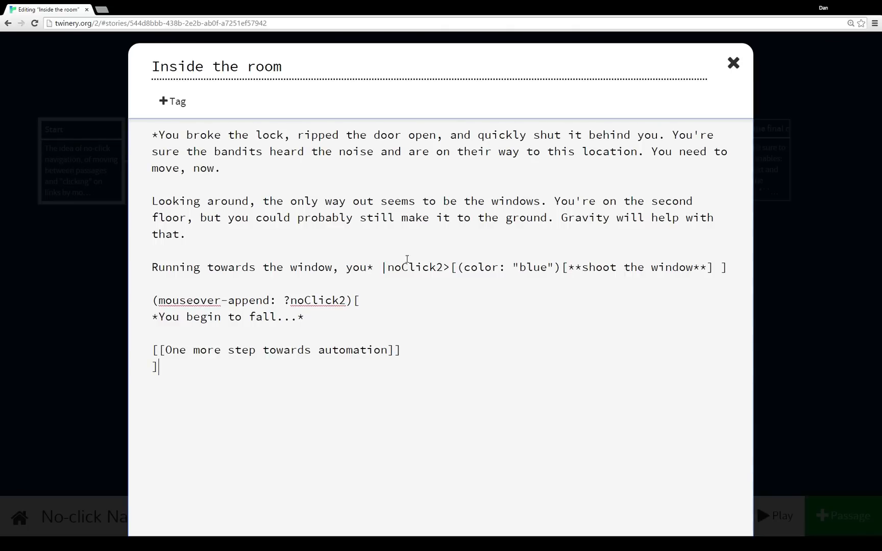
double_click(414, 268)
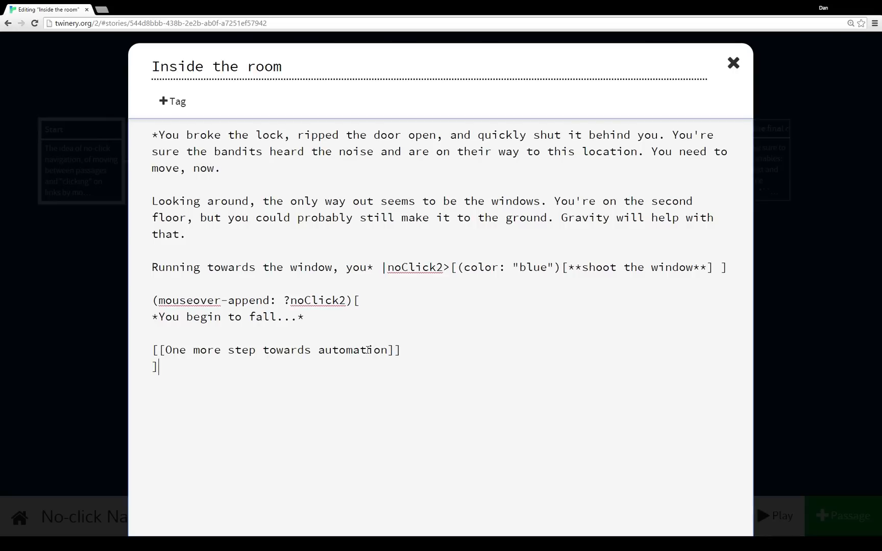
mouse_move(734, 62)
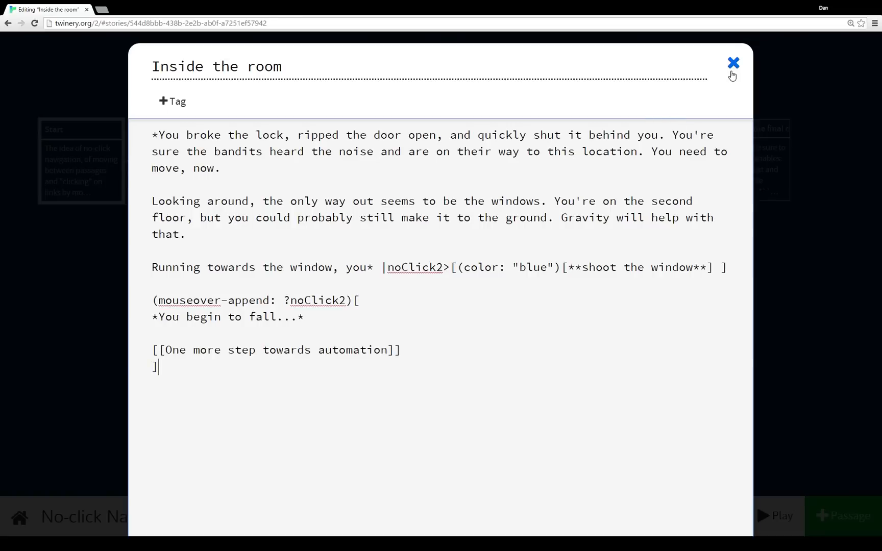
mouse_move(732, 74)
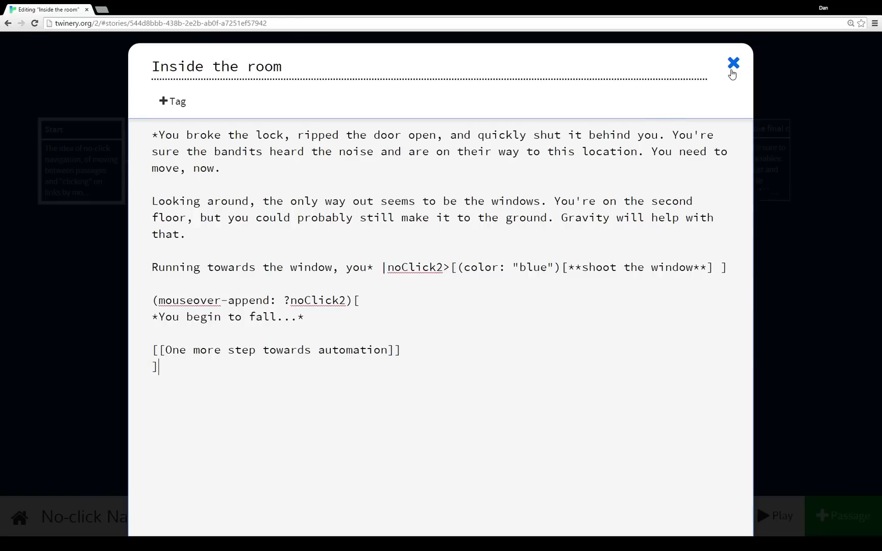
Move to 'One more step towards automation' and highlight the (hook: $var) example code.
left_click(733, 62)
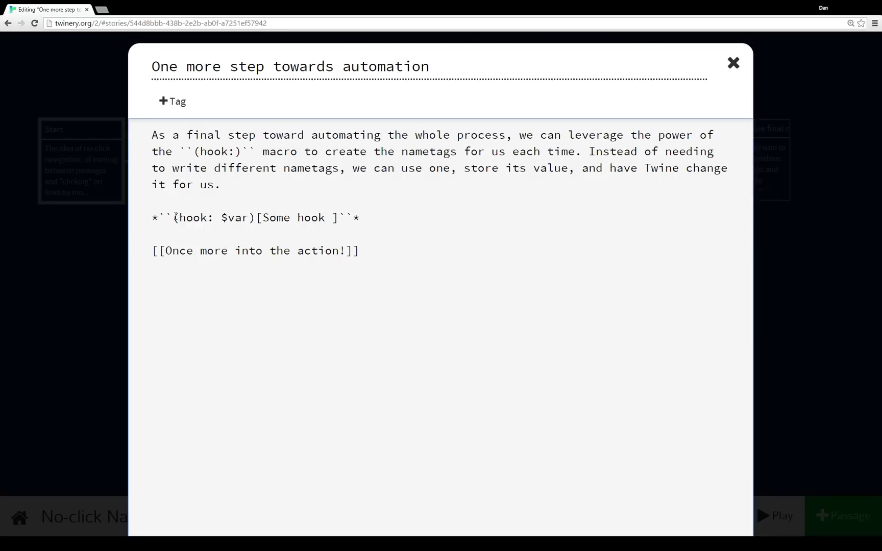
left_click_drag(174, 217, 336, 218)
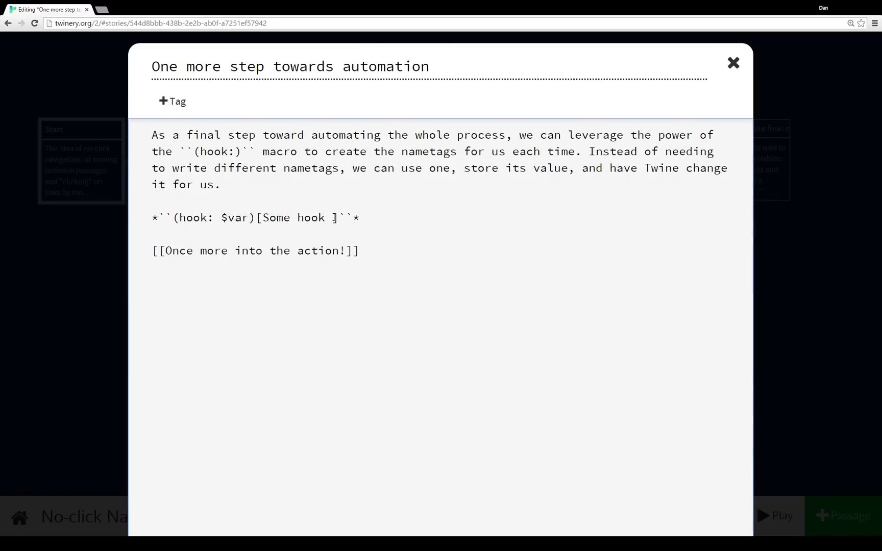
left_click_drag(179, 217, 338, 218)
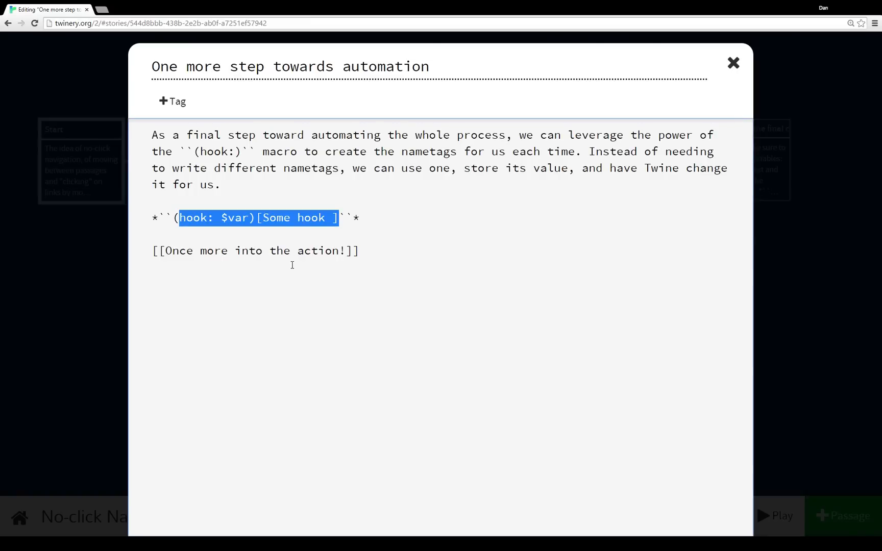
mouse_move(579, 136)
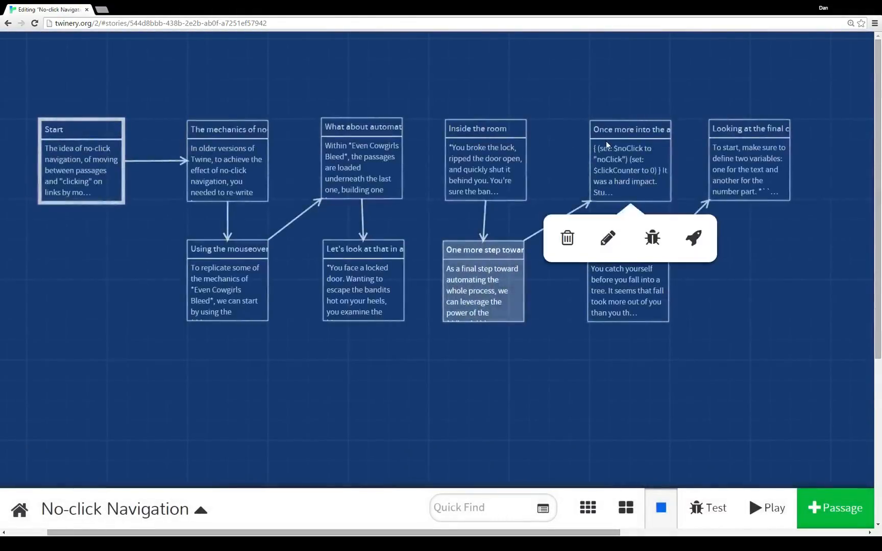
Open 'Once more into the action!' and highlight the 'Shoot at the first' link text.
left_click(607, 238)
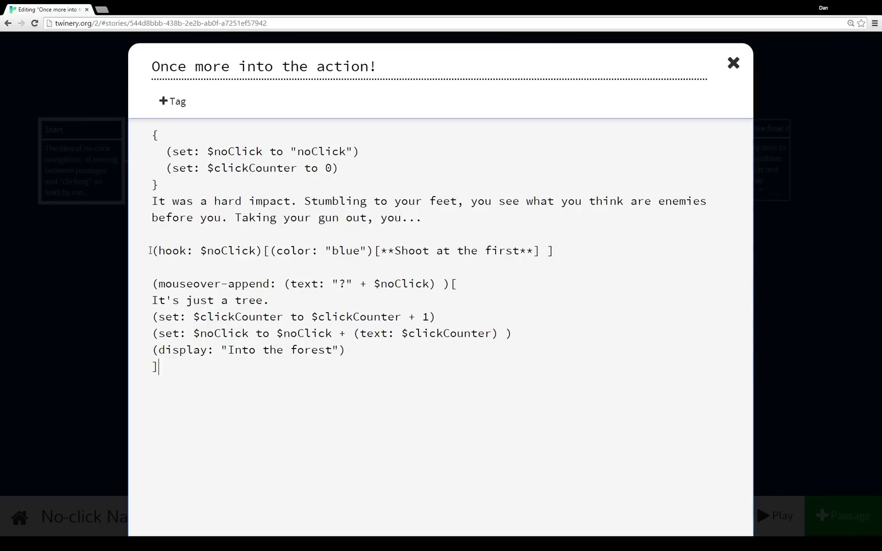
left_click_drag(151, 251, 159, 369)
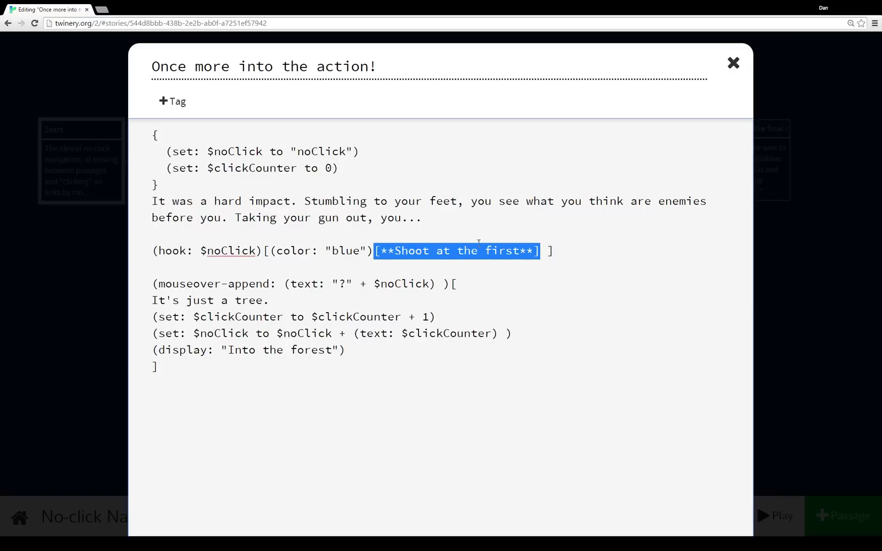
left_click(387, 251)
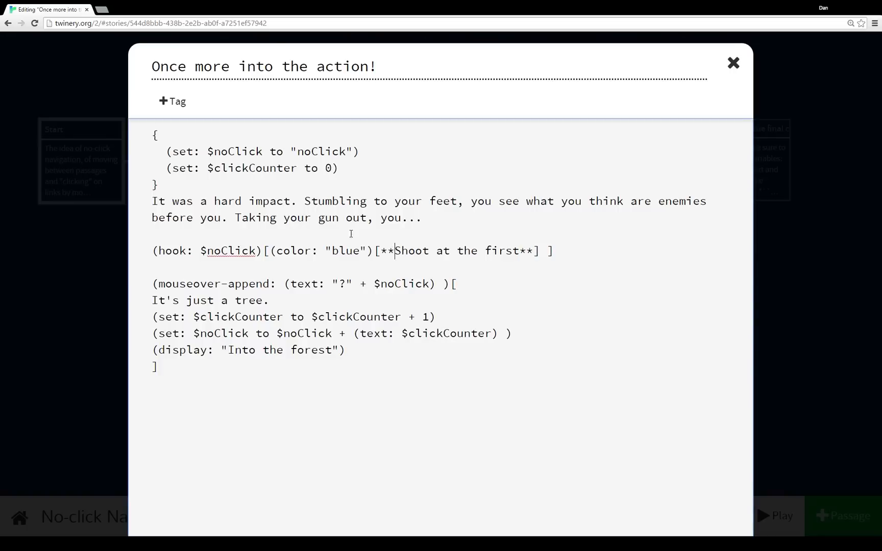
Highlight the whole mouseover-append block and the code within it.
left_click_drag(160, 284, 159, 366)
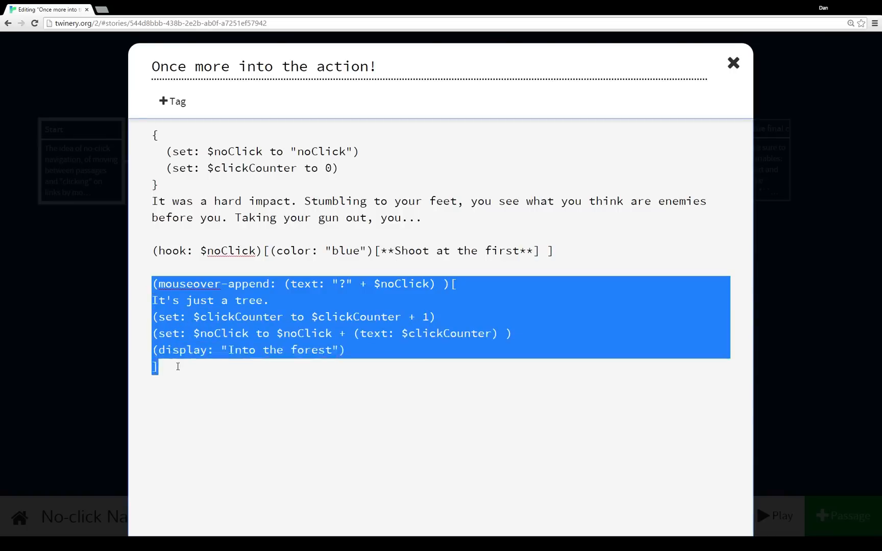
mouse_move(428, 251)
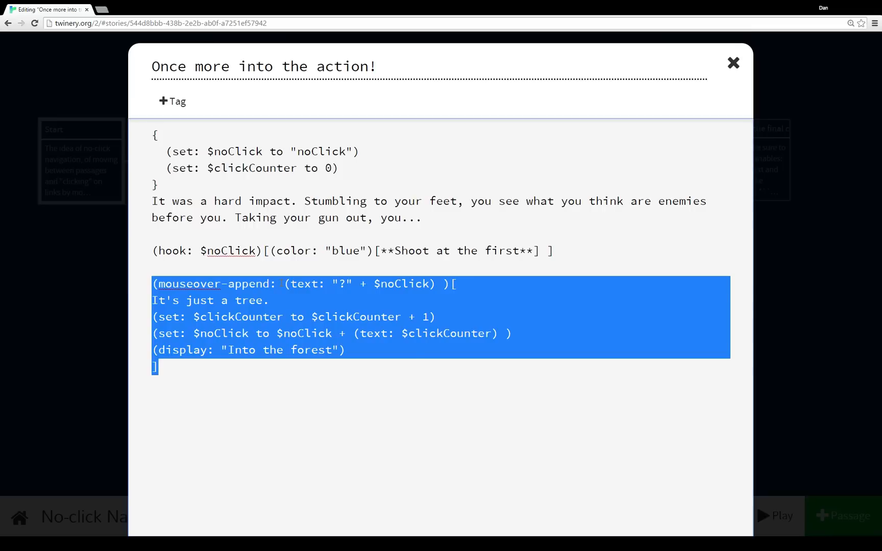
left_click(338, 178)
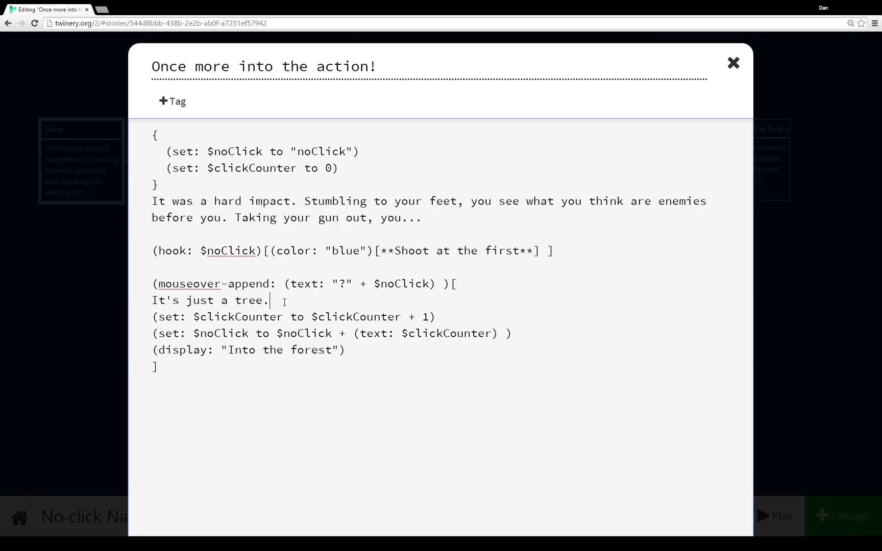
left_click_drag(269, 300, 497, 333)
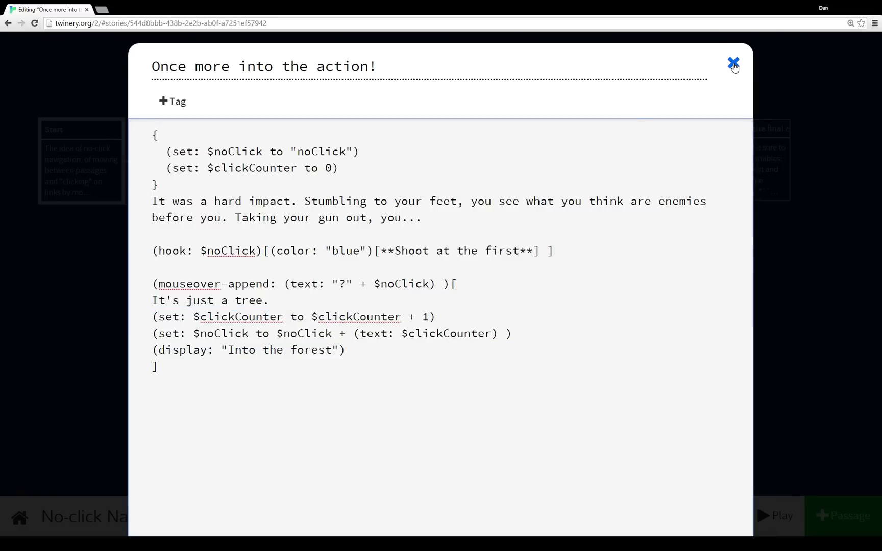
Review 'Into the forest': the blue 'Shoot it' hook line and the two counter set lines, then close it.
left_click(733, 64)
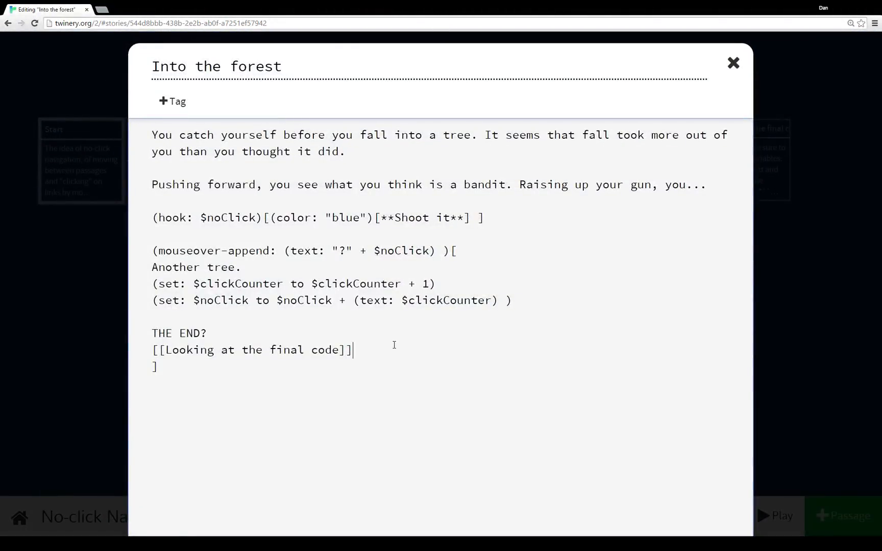
left_click_drag(151, 218, 365, 217)
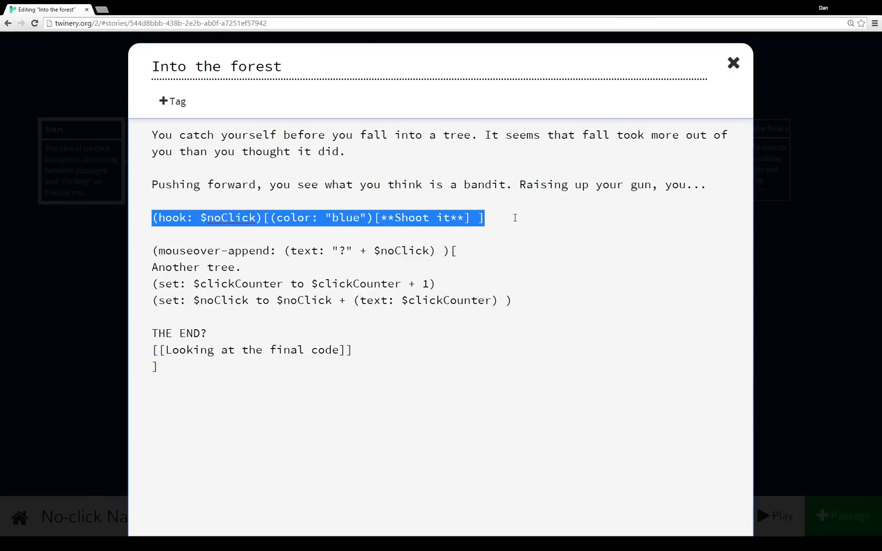
left_click(143, 284)
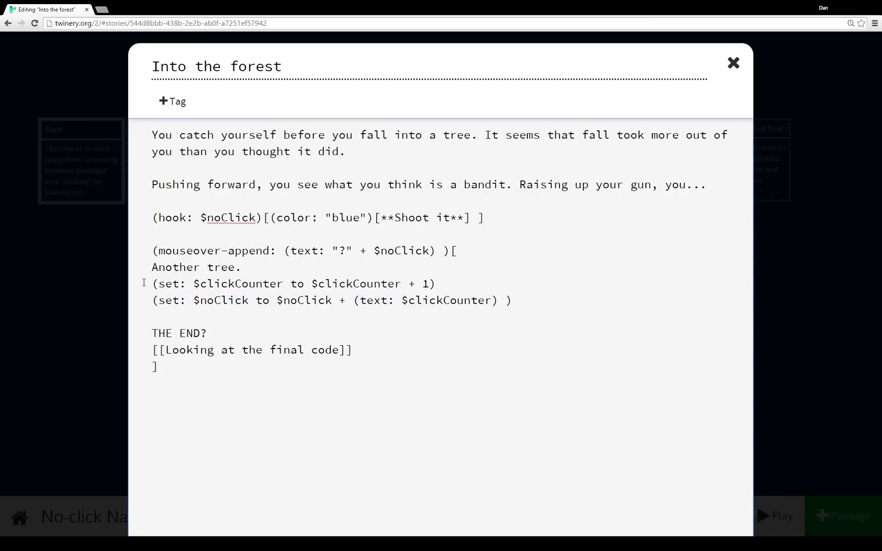
left_click_drag(152, 284, 512, 300)
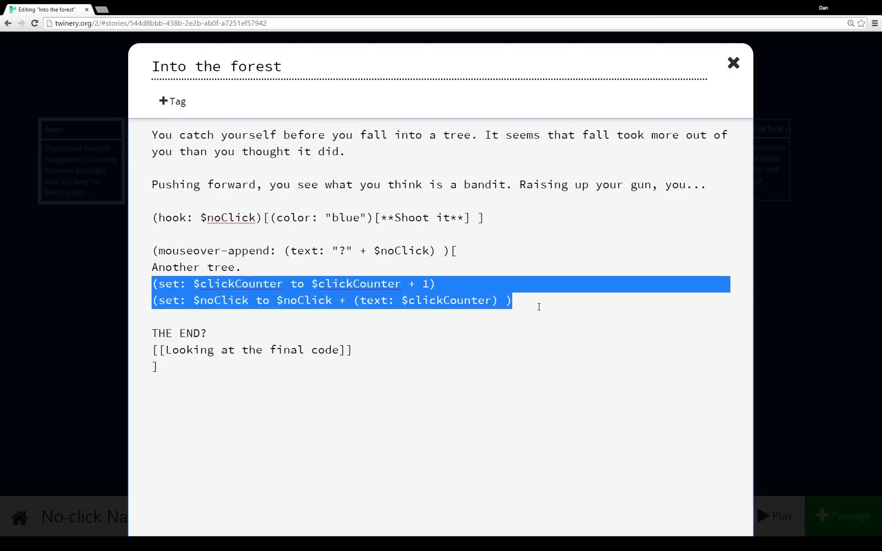
left_click(352, 350)
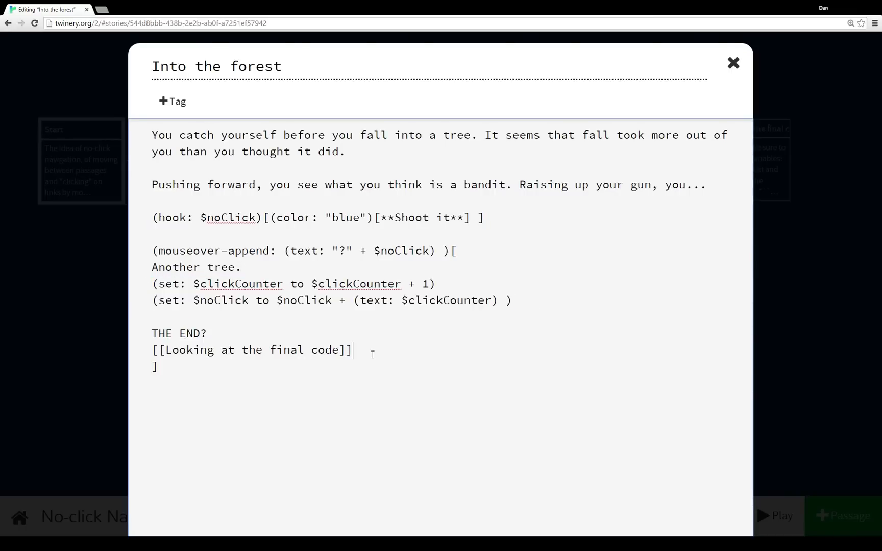
left_click(733, 62)
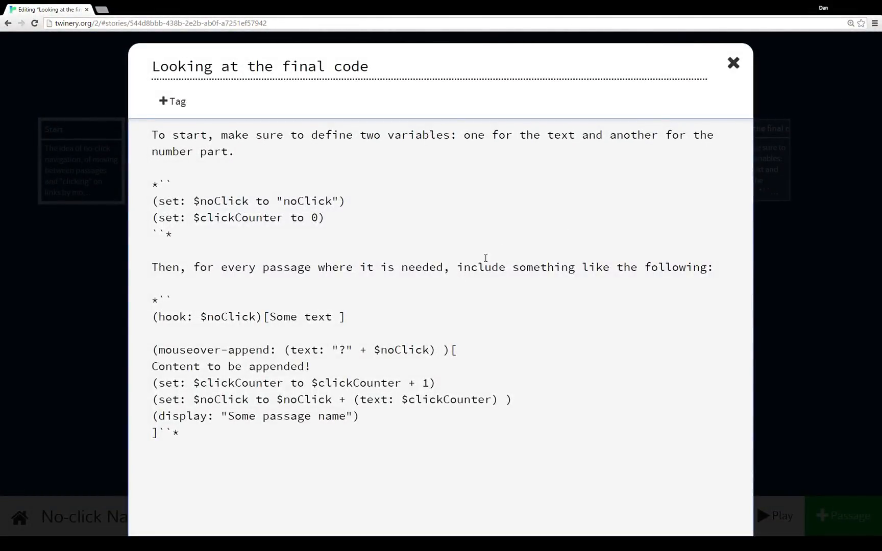
Close 'Looking at the final code' to return to the locked-door action passage.
left_click(733, 62)
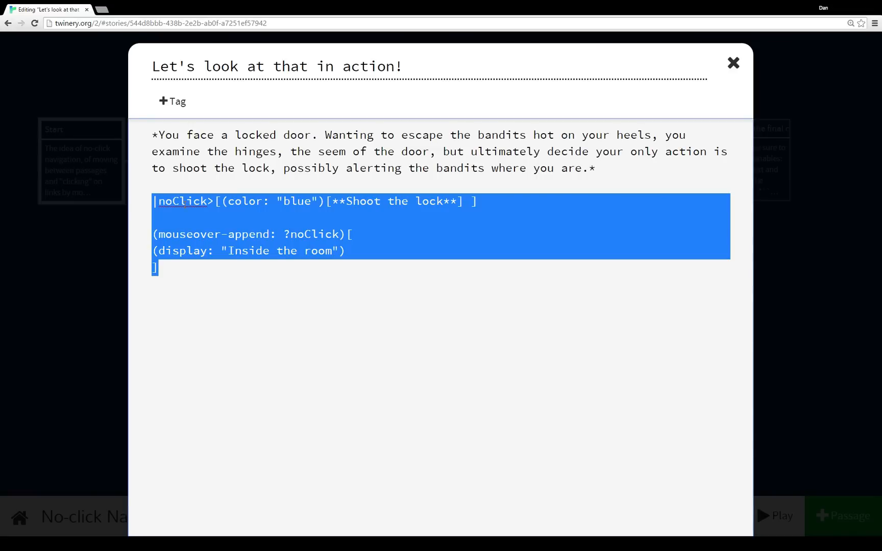
Highlight the ?noClick reference and the blue 'Shoot the lock' hook content, then close the passage.
left_click(351, 251)
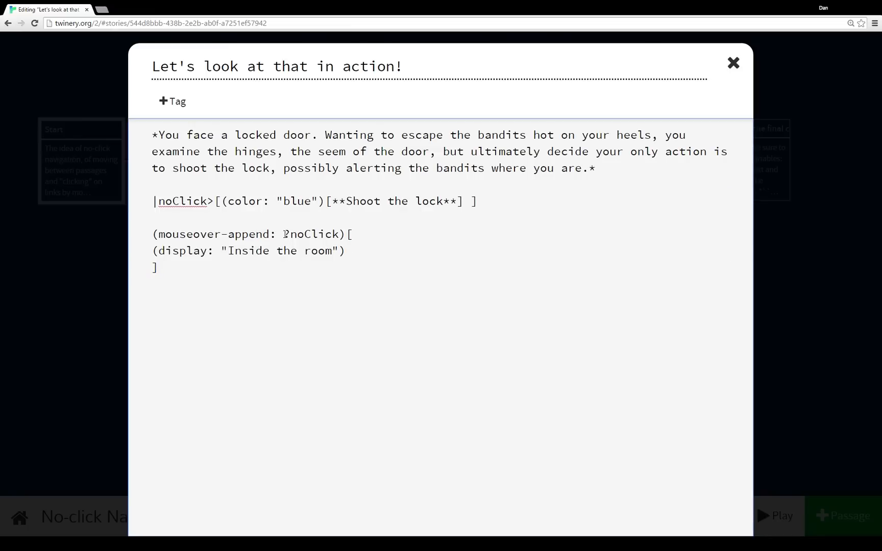
double_click(311, 233)
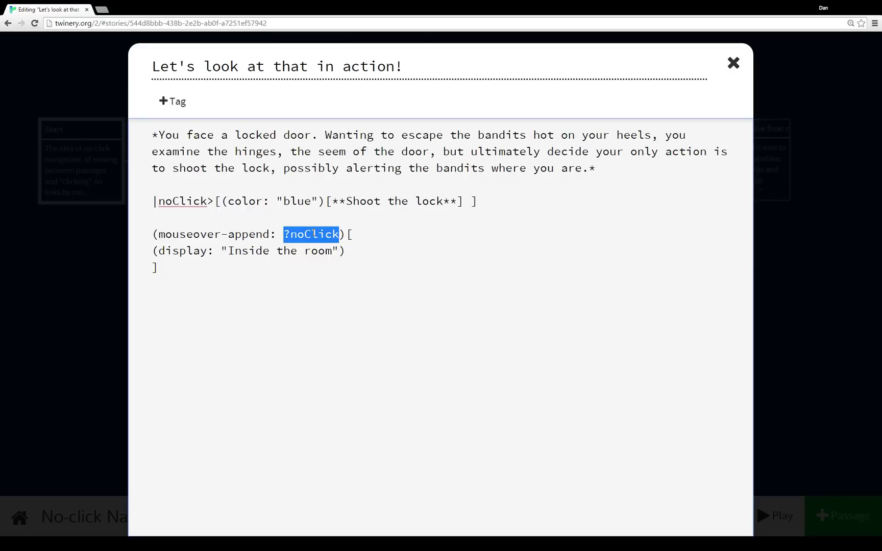
left_click(312, 233)
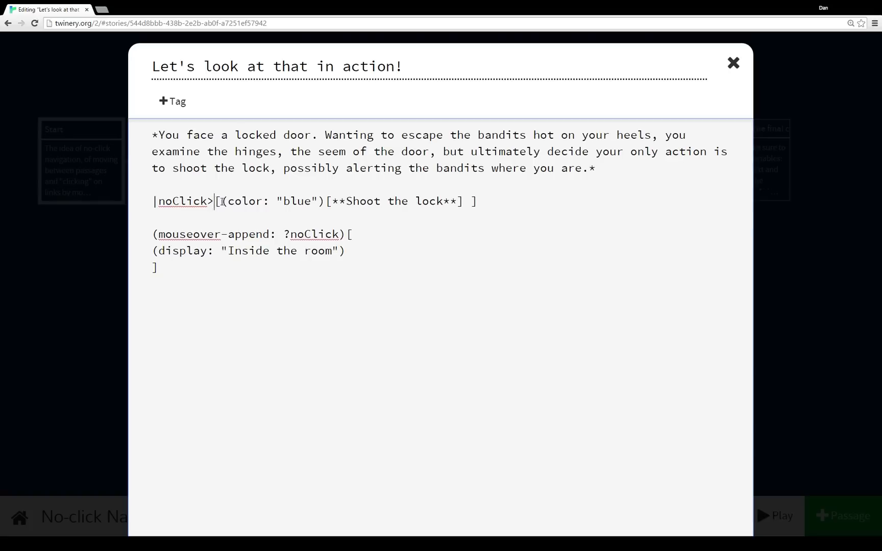
left_click_drag(216, 201, 477, 201)
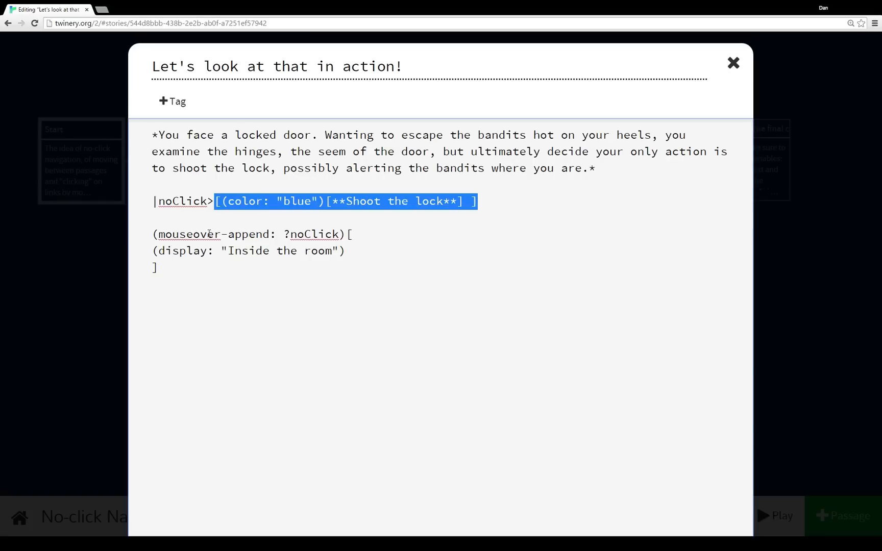
mouse_move(435, 177)
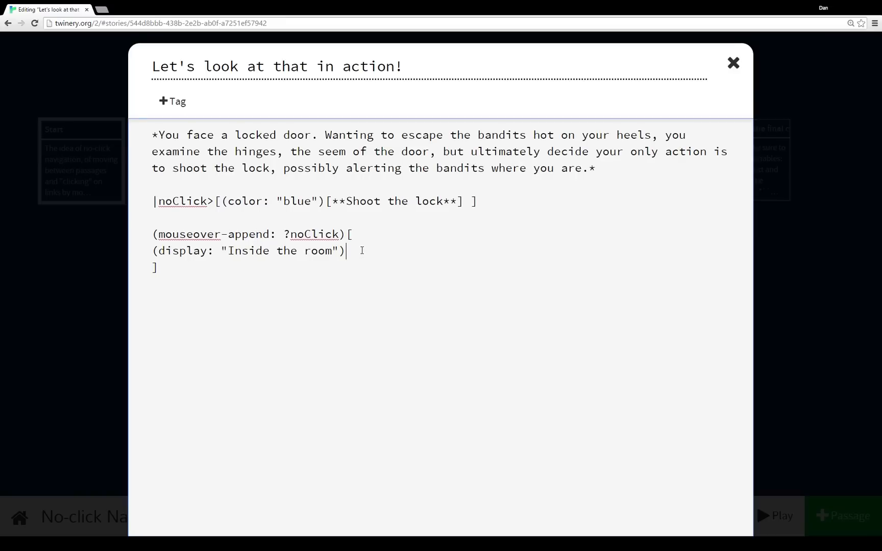
left_click(732, 62)
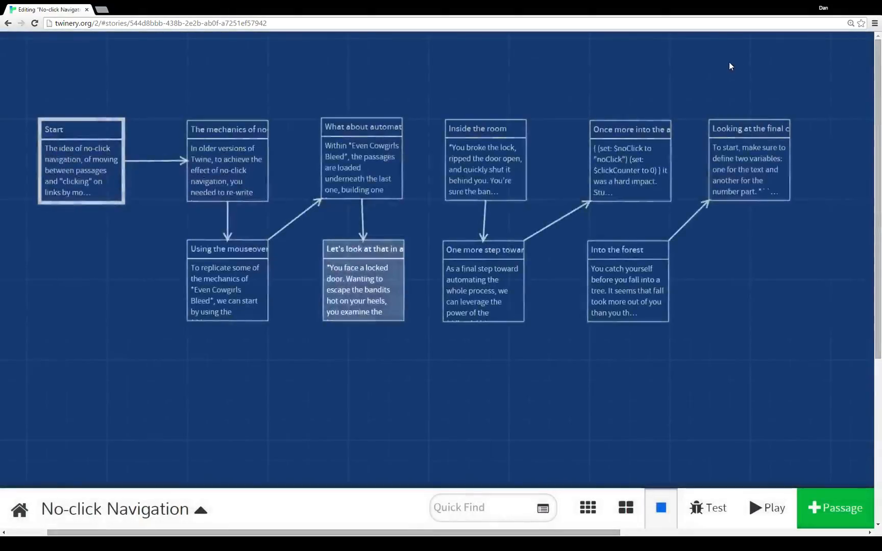